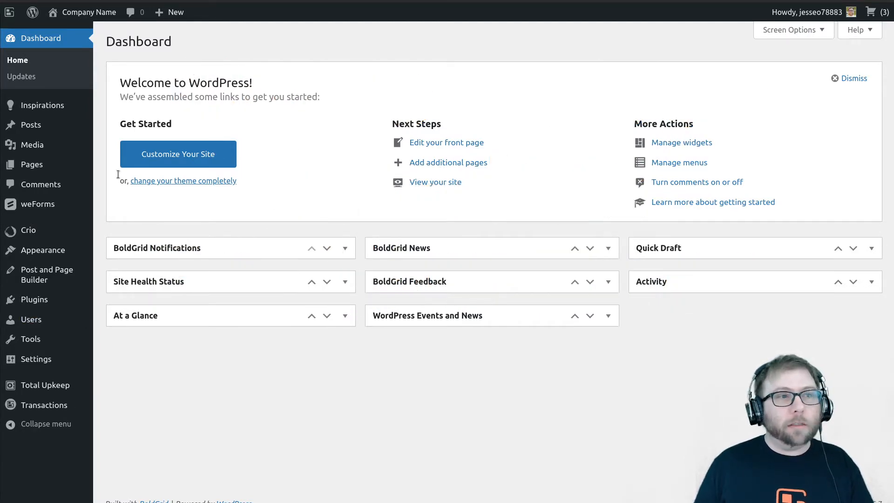
mouse_move(37, 105)
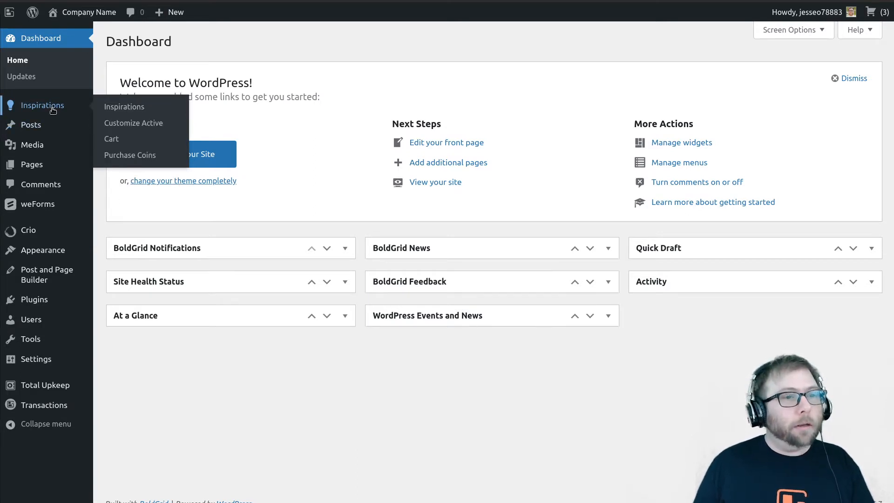
mouse_move(32, 144)
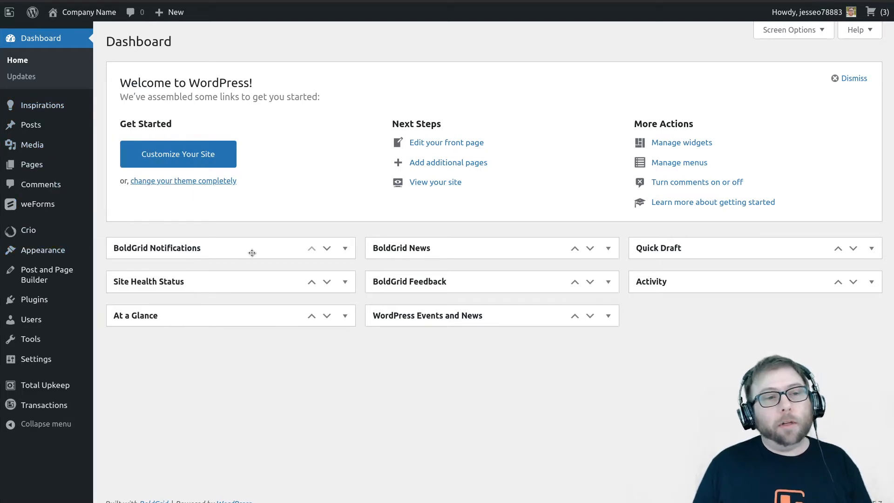
Start customizing the site and go to Design > Header > Logo & Icon.
click(177, 154)
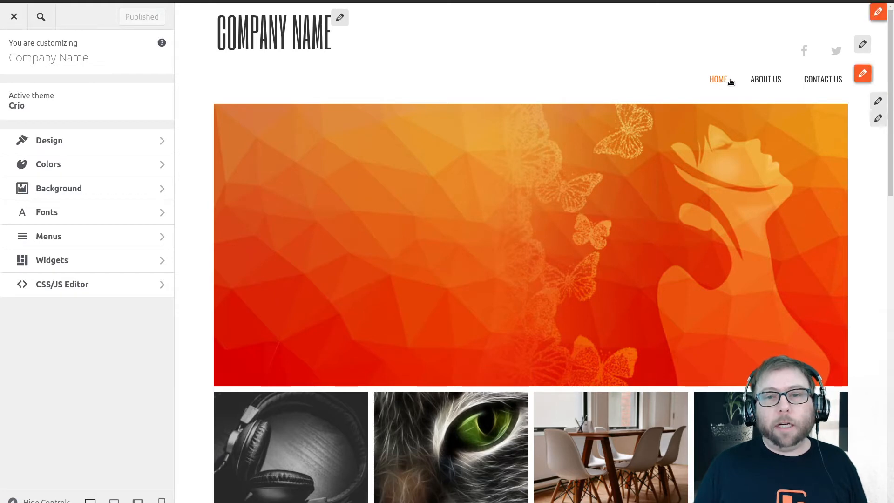
mouse_move(765, 78)
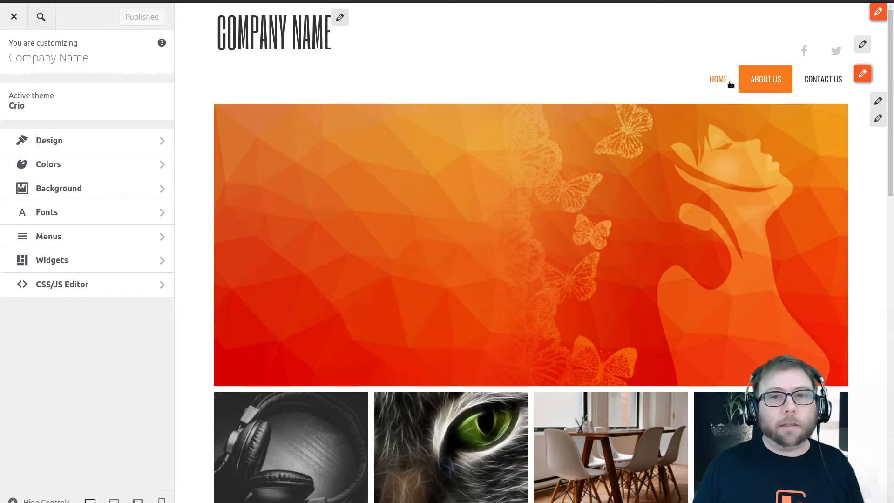
mouse_move(98, 145)
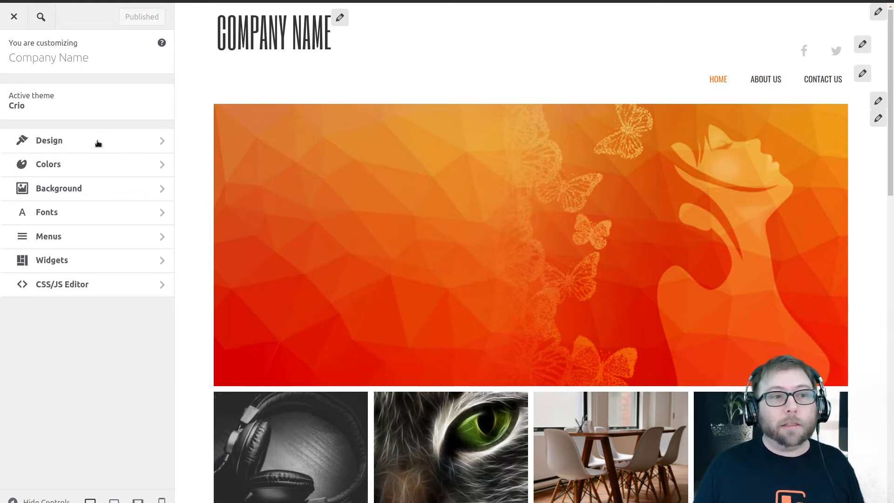
mouse_move(49, 140)
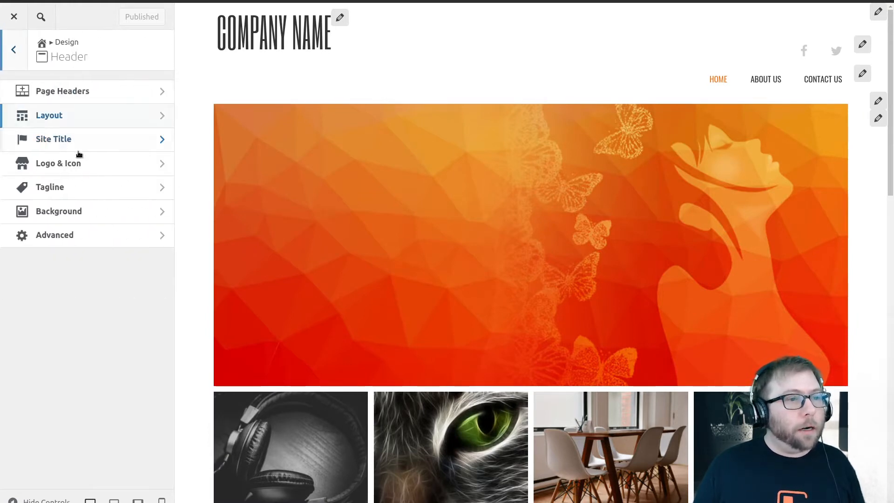
click(57, 163)
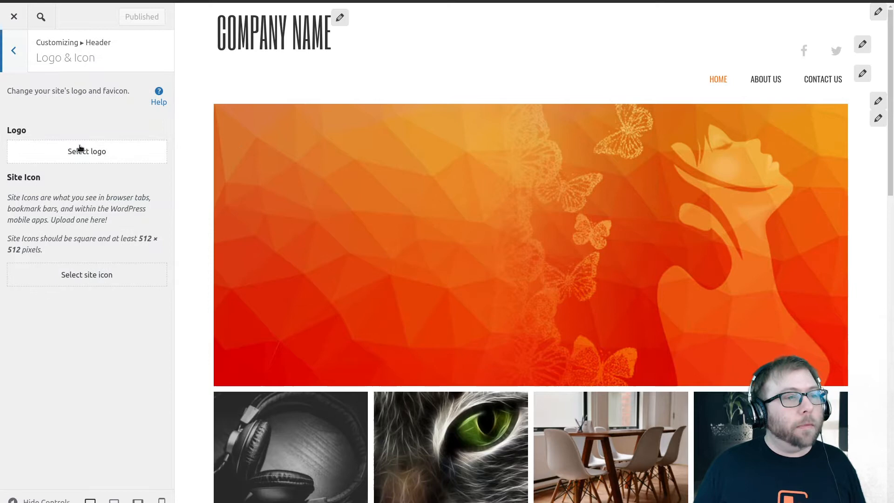
Select the Logo Ipsum image from the Media Library as the site logo, skipping cropping.
click(87, 150)
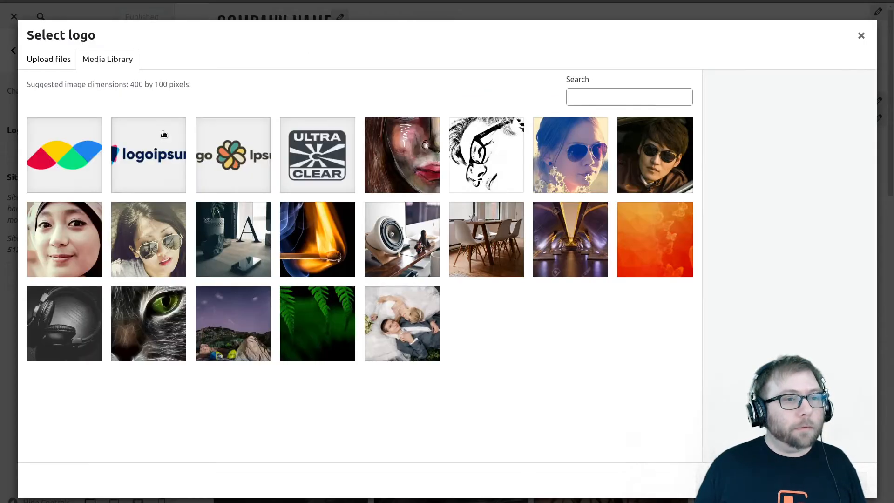
mouse_move(227, 164)
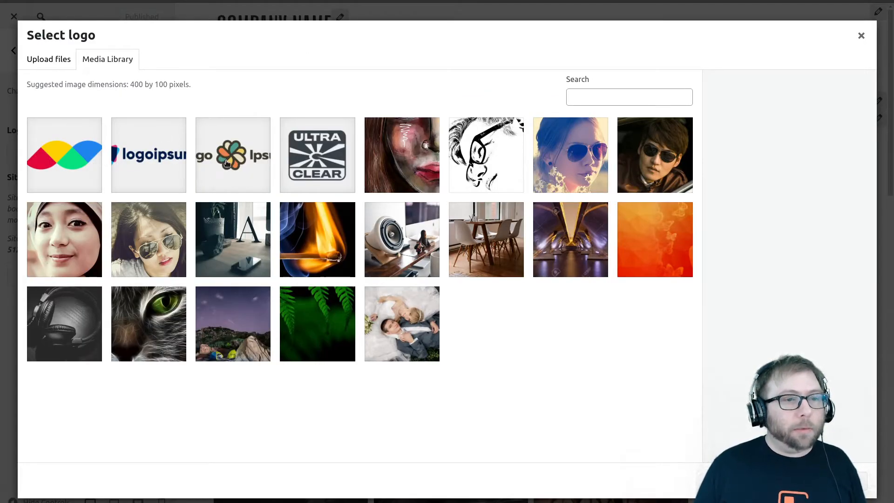
click(232, 155)
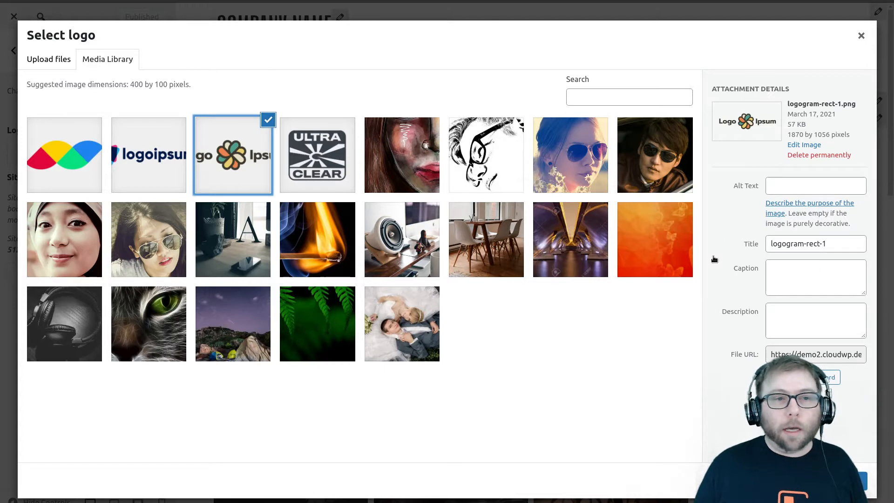
click(809, 377)
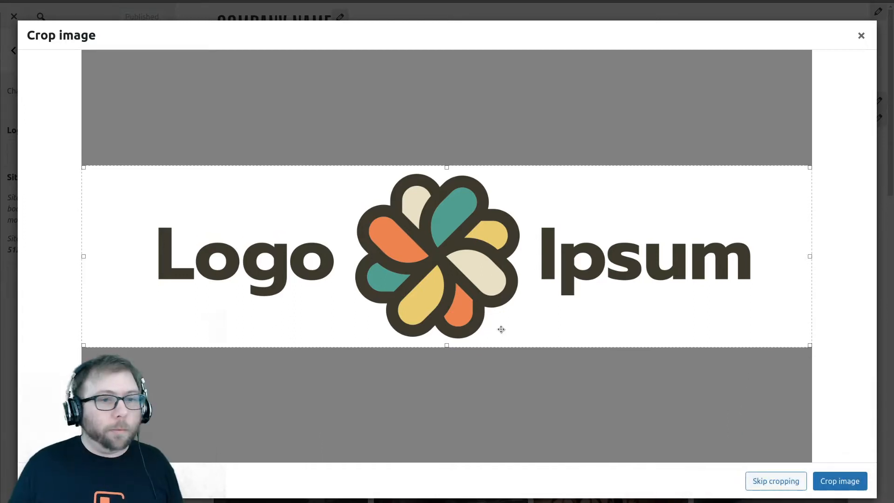
mouse_move(822, 398)
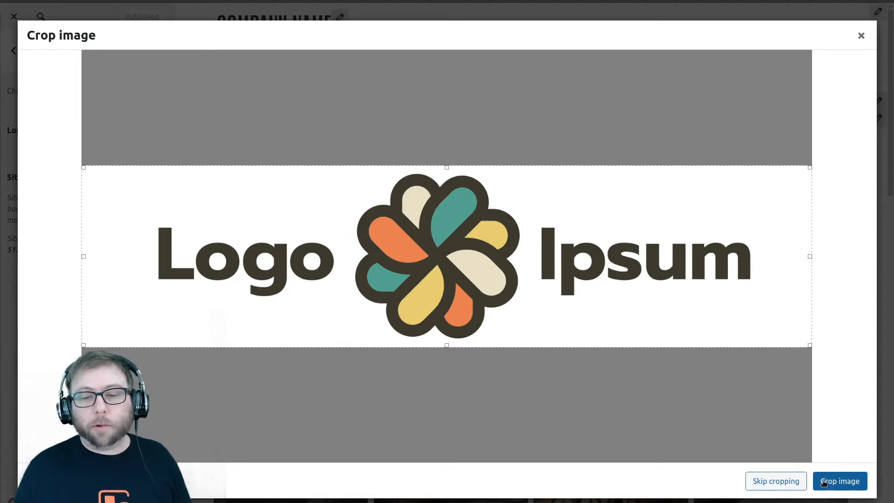
mouse_move(412, 354)
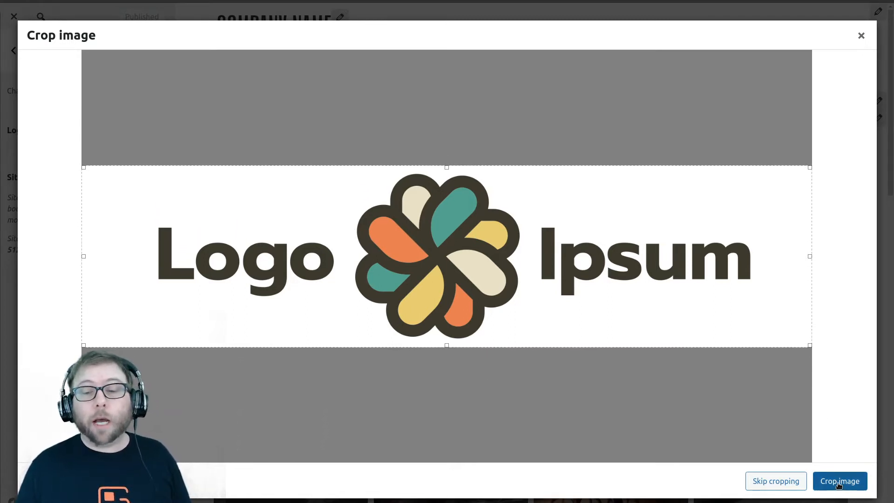
click(839, 480)
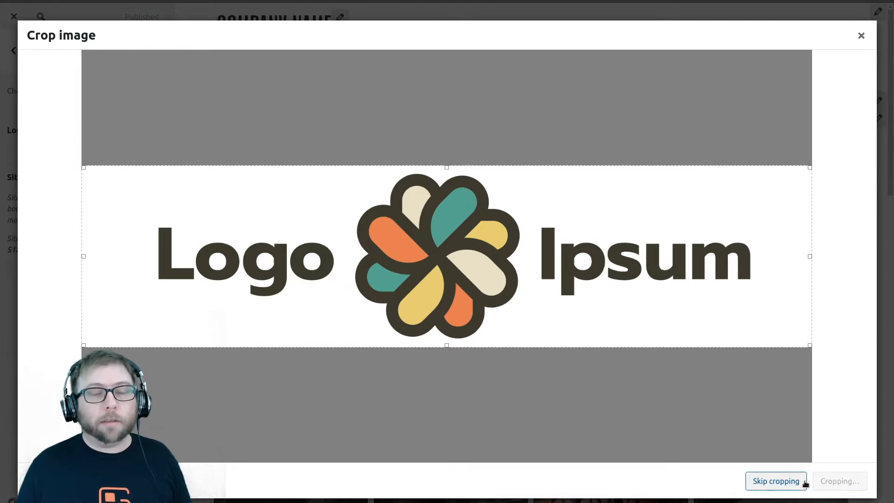
click(776, 481)
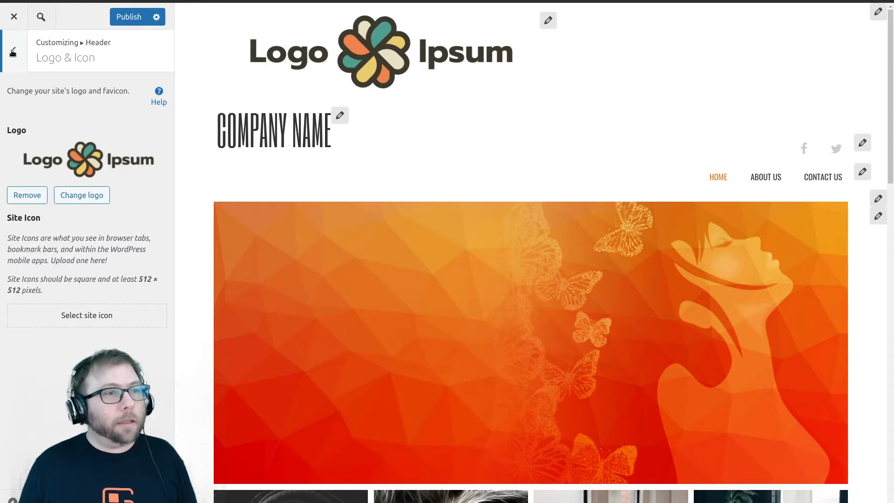
Review Header > Layout, switch to Page Headers (none created yet), and publish the logo change.
click(14, 49)
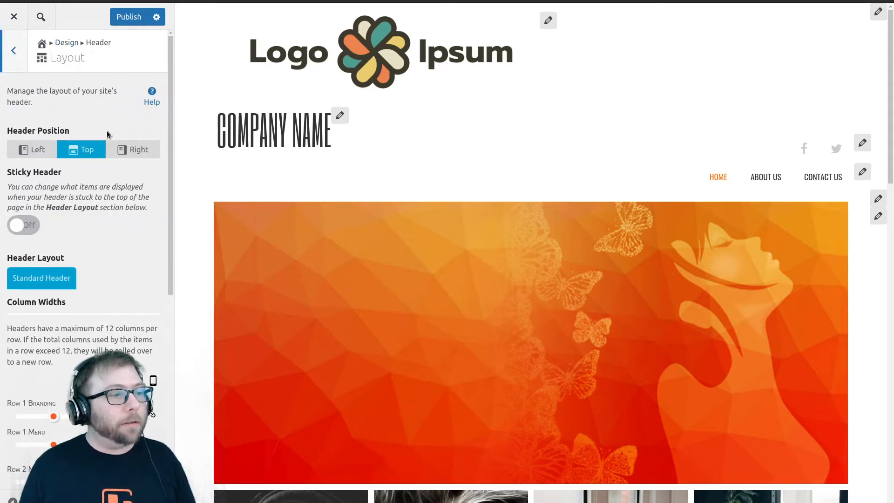
scroll(down, 3)
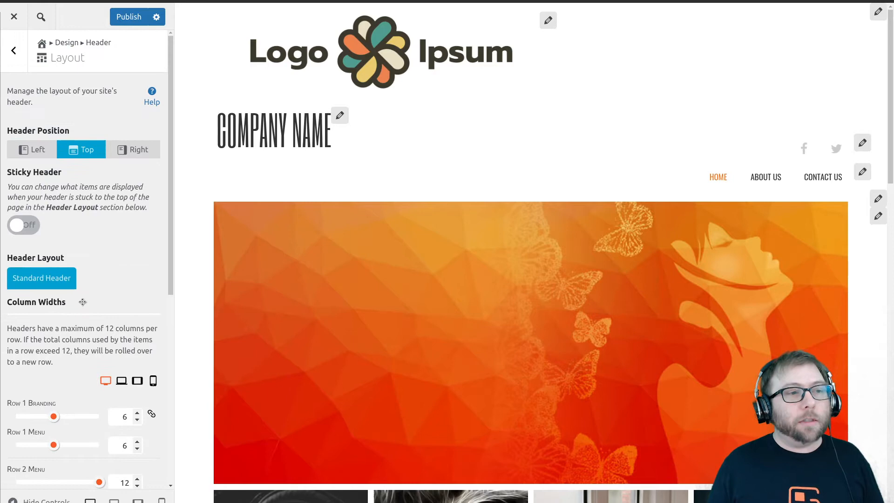
click(14, 49)
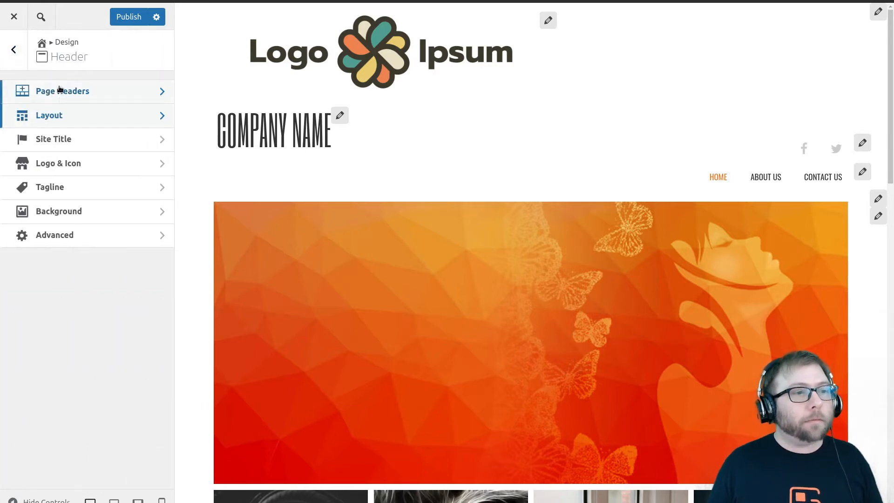
click(63, 91)
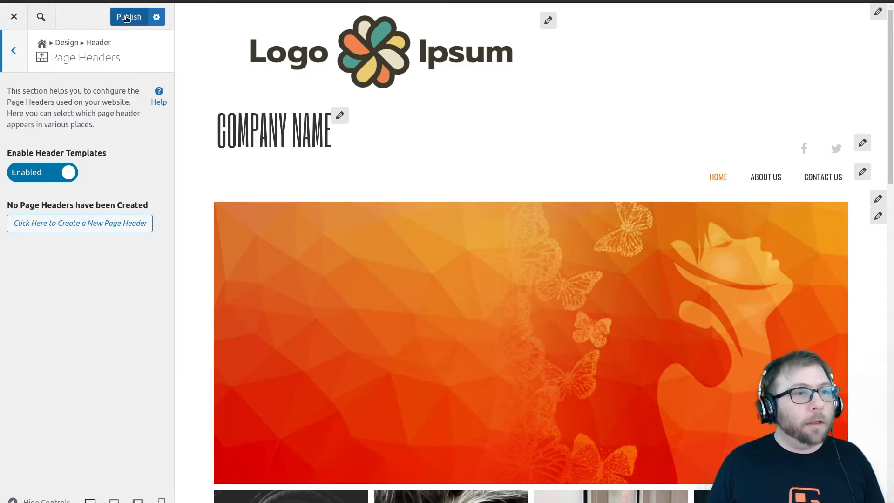
click(128, 17)
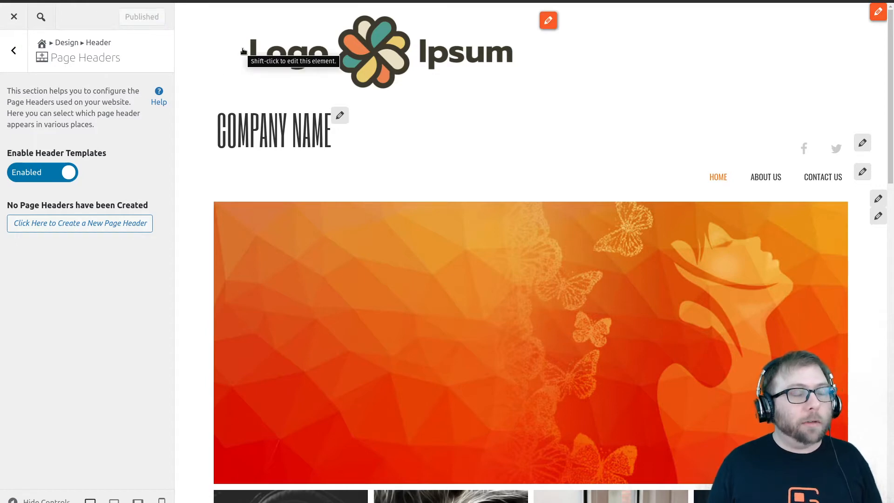
mouse_move(74, 232)
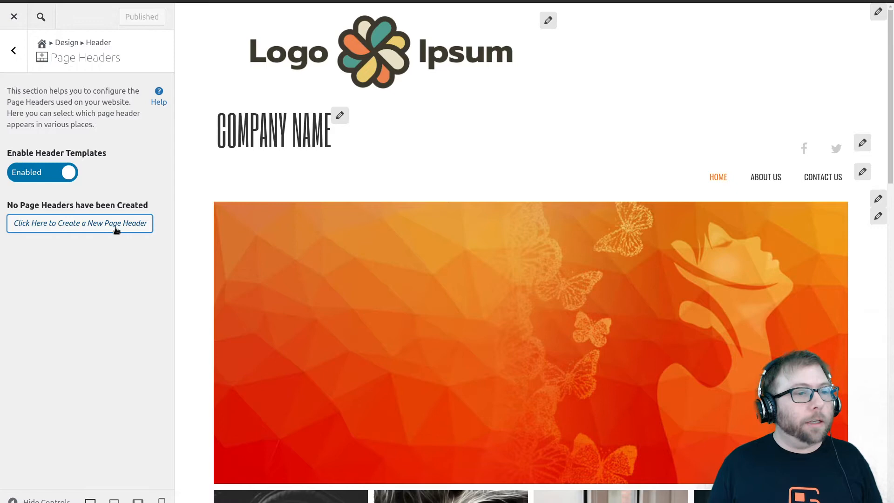
Create a new page header, accept the sample templates notice with Yes, and reload All Headers.
click(79, 222)
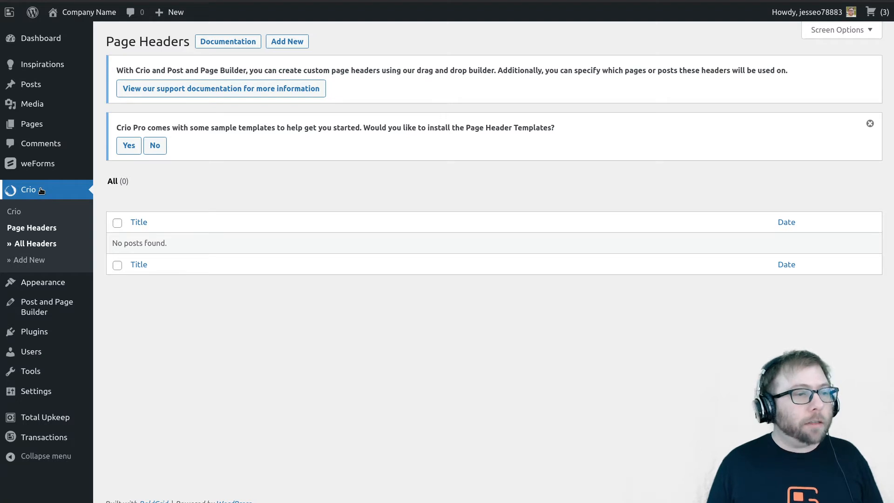
mouse_move(37, 194)
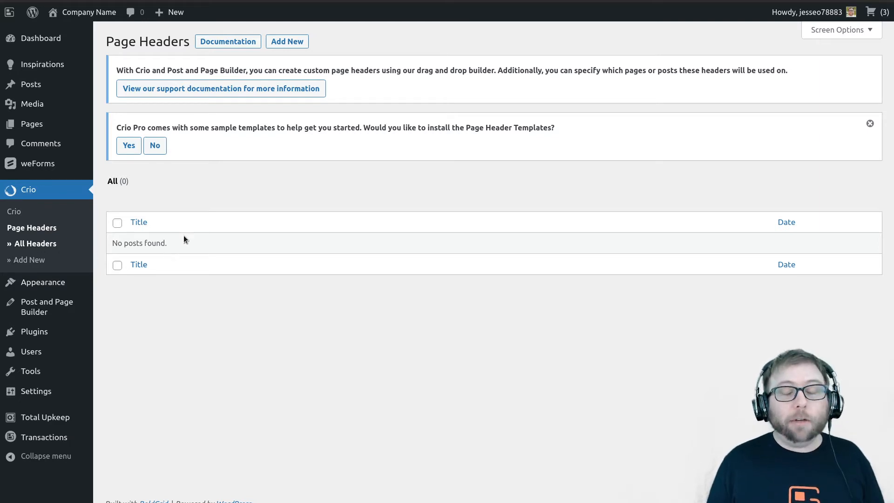
double_click(126, 127)
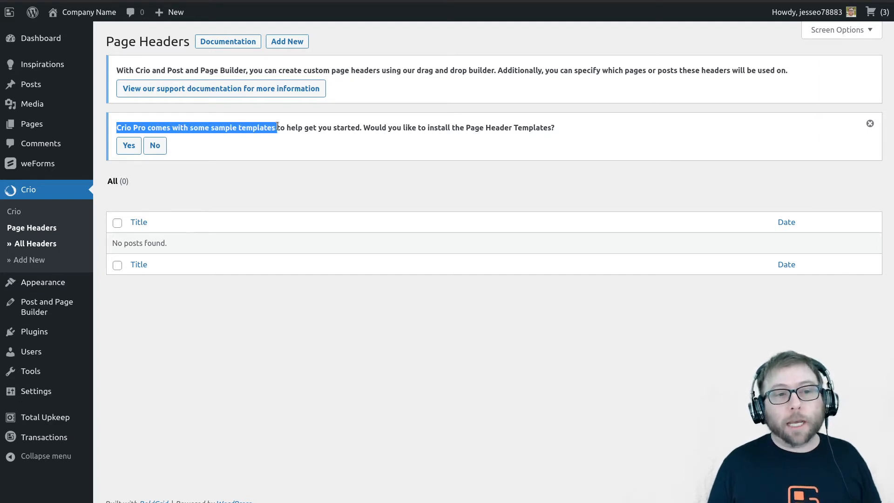
click(128, 145)
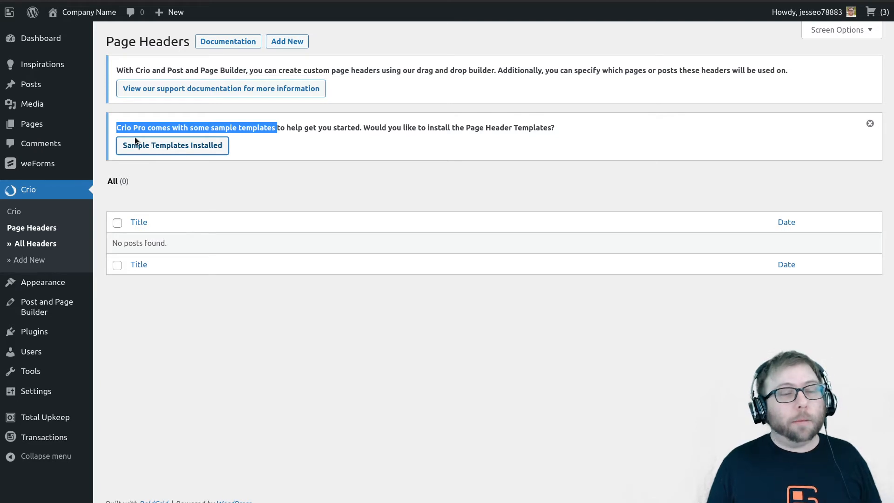
click(173, 146)
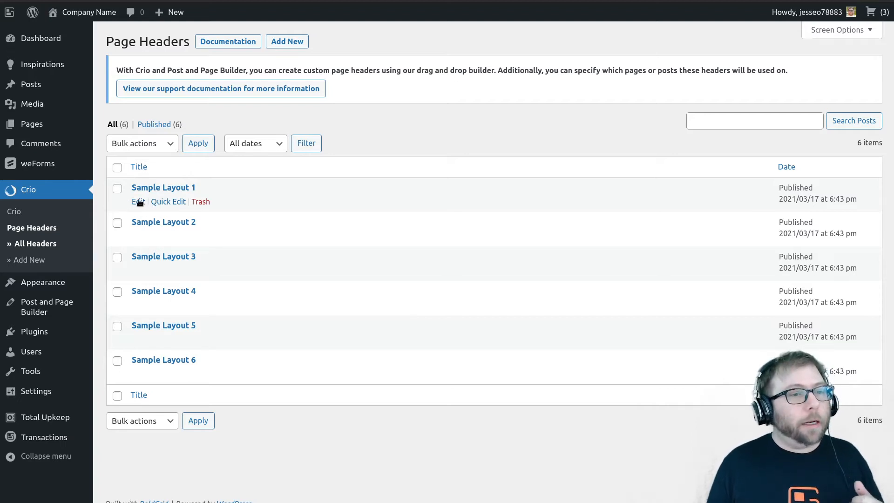
mouse_move(285, 191)
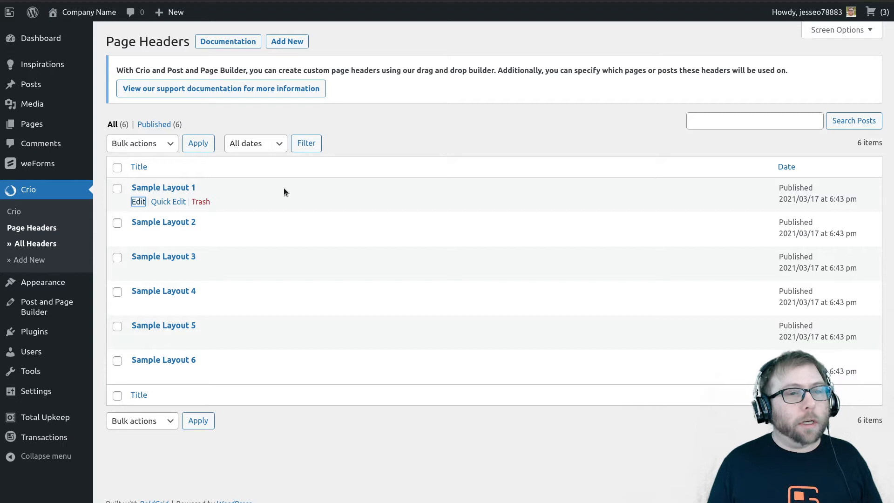
Edit Sample Layout 1 from the Page Headers list and scroll to its header canvas.
click(138, 201)
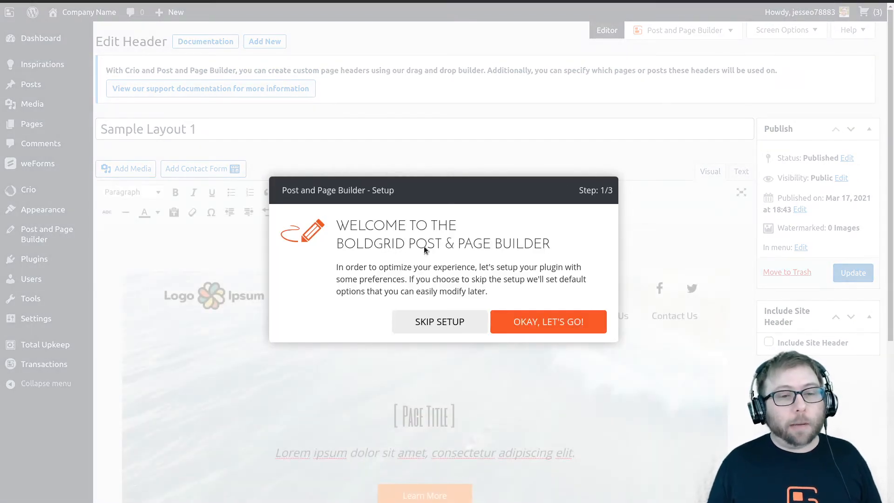
mouse_move(422, 293)
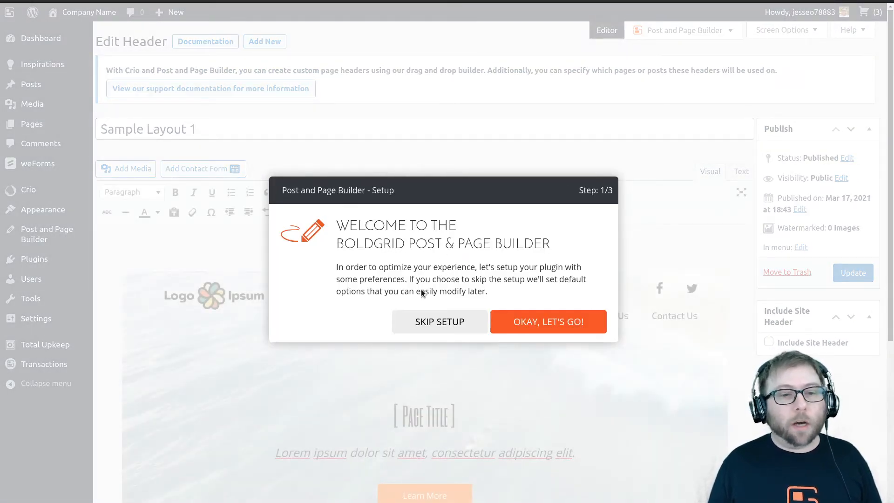
click(439, 321)
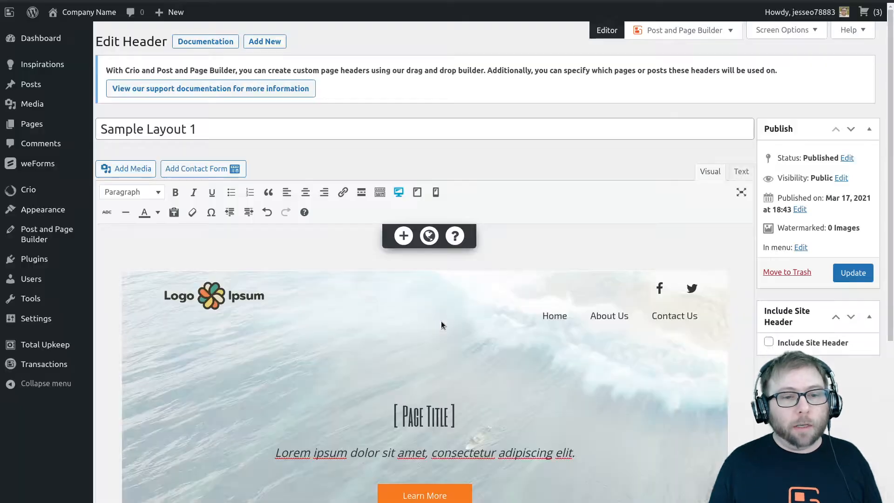
mouse_move(341, 219)
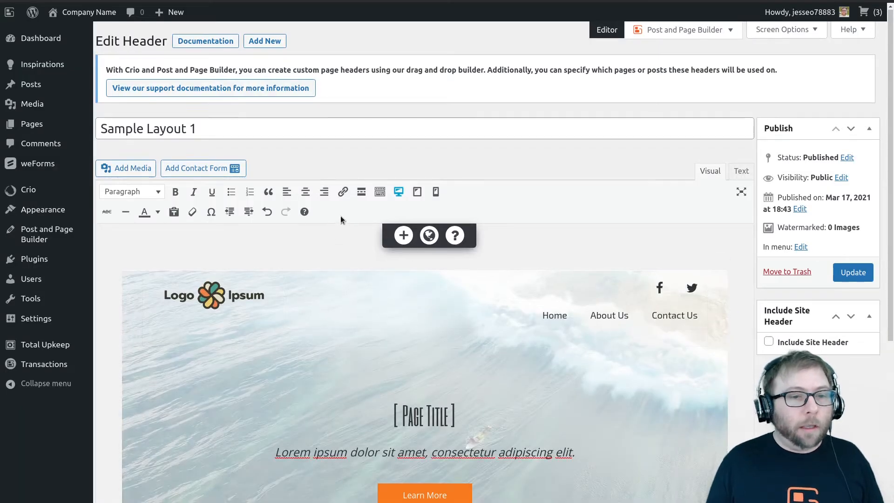
scroll(down, 3)
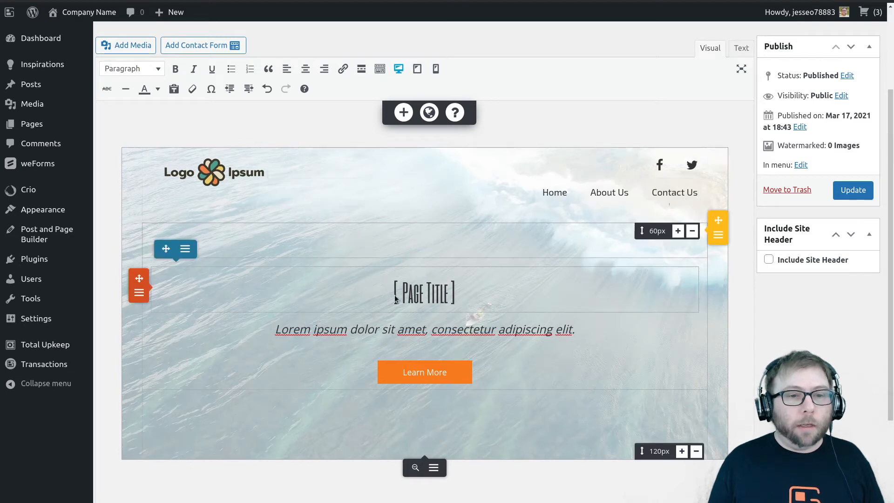
mouse_move(290, 330)
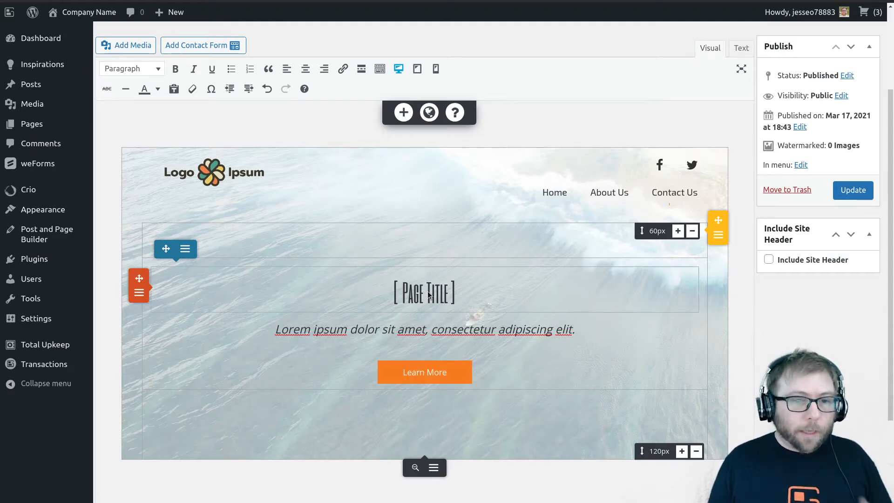
Remove the [Page Title] block, retitle the header Homepage Template, and Update.
click(424, 293)
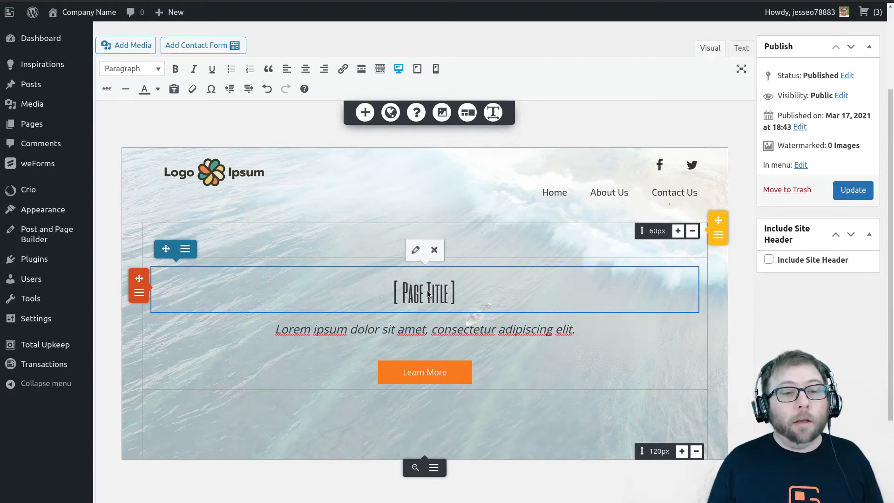
mouse_move(432, 265)
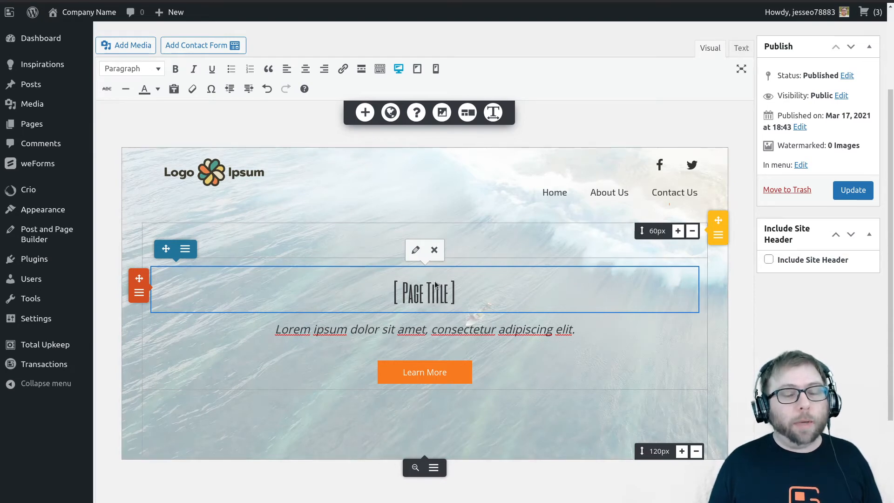
mouse_move(434, 250)
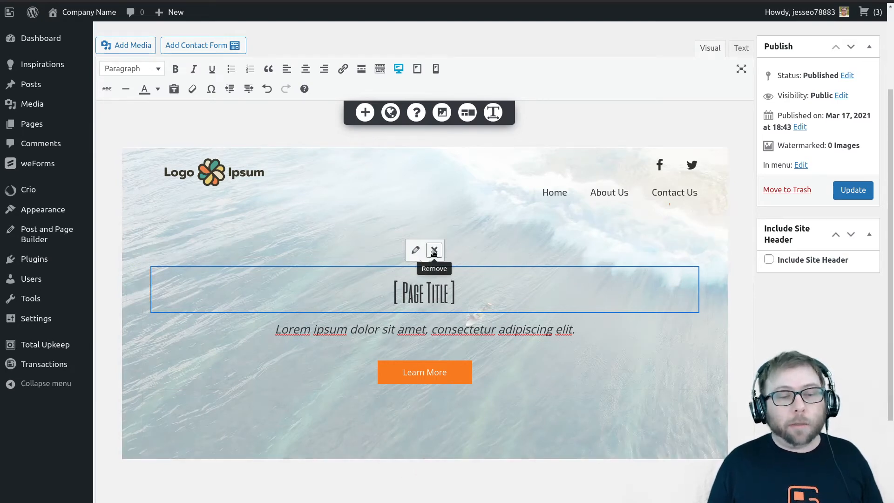
click(434, 250)
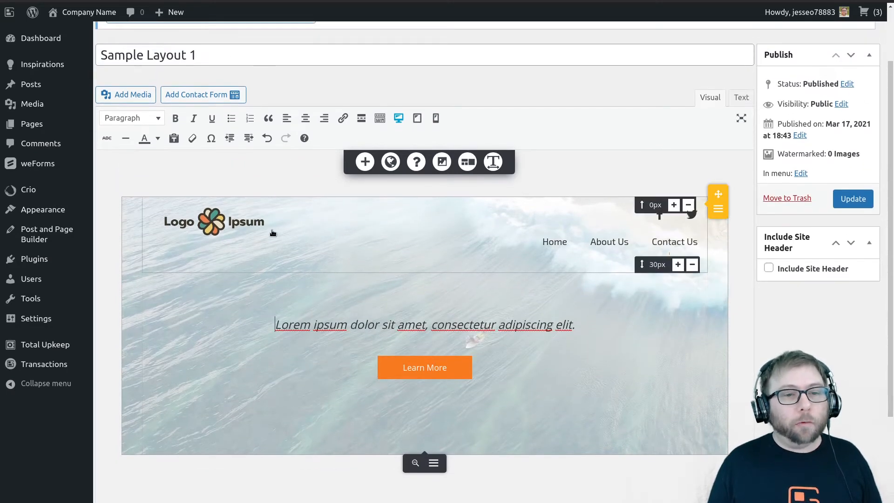
mouse_move(534, 289)
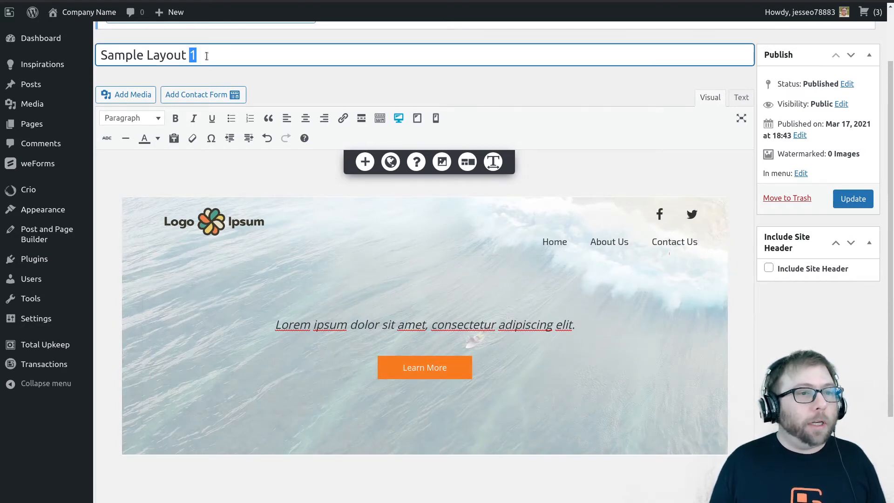
text(Homepage Template)
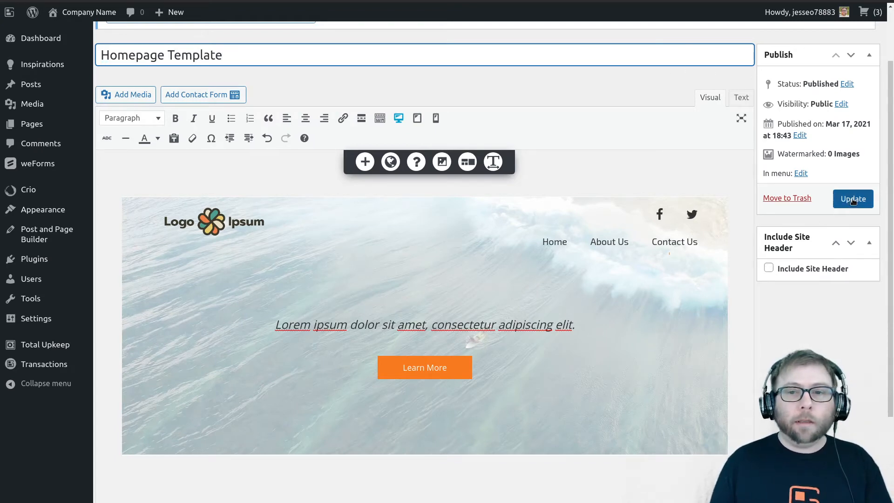
click(852, 198)
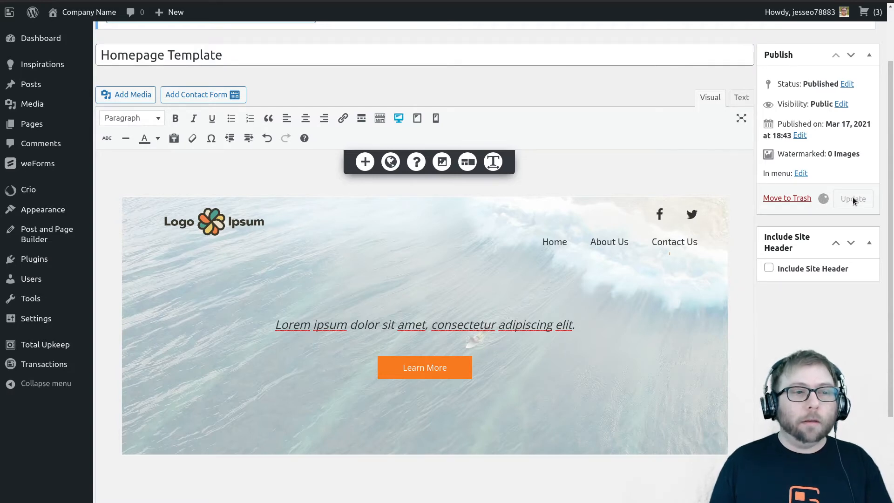
click(852, 199)
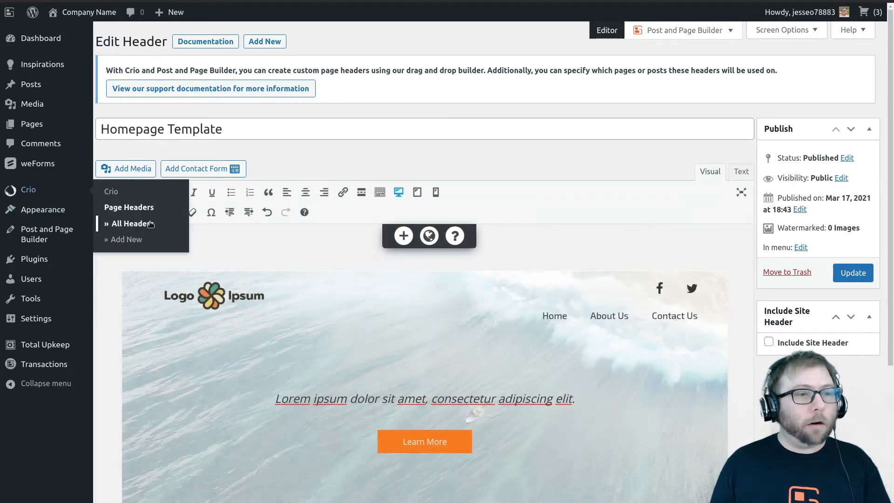
Return to Crio > All Headers and edit Sample Layout 2.
click(132, 224)
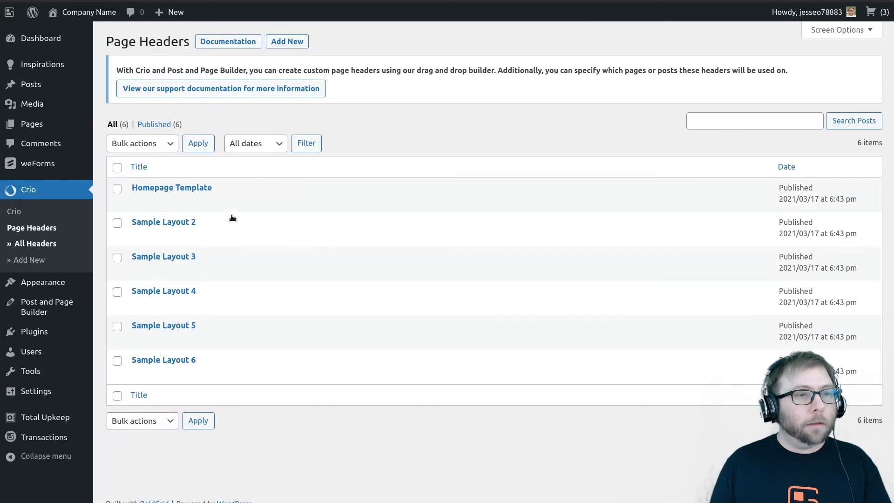
mouse_move(163, 221)
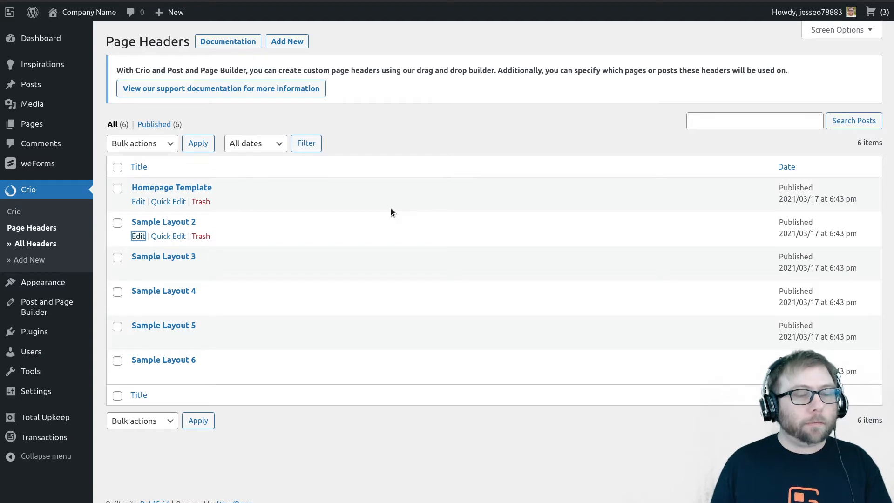
click(137, 236)
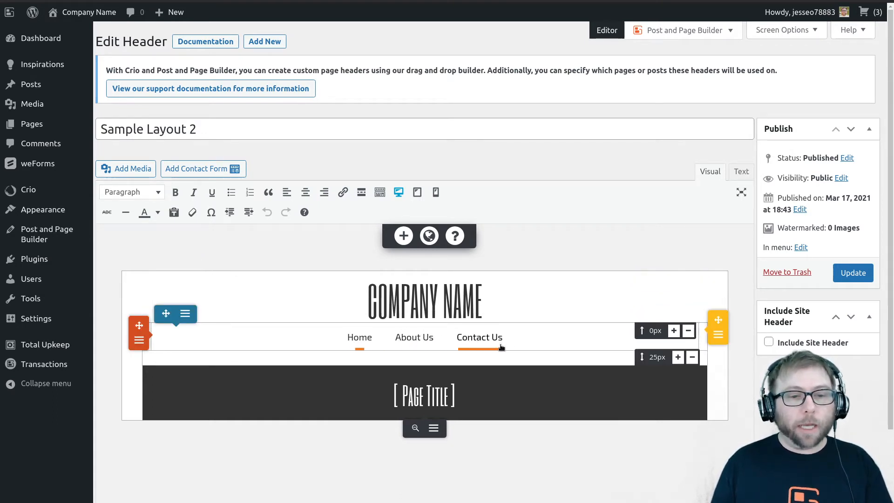
Add an empty row via the company name row's Edit Row menu and place the cursor in it.
click(424, 395)
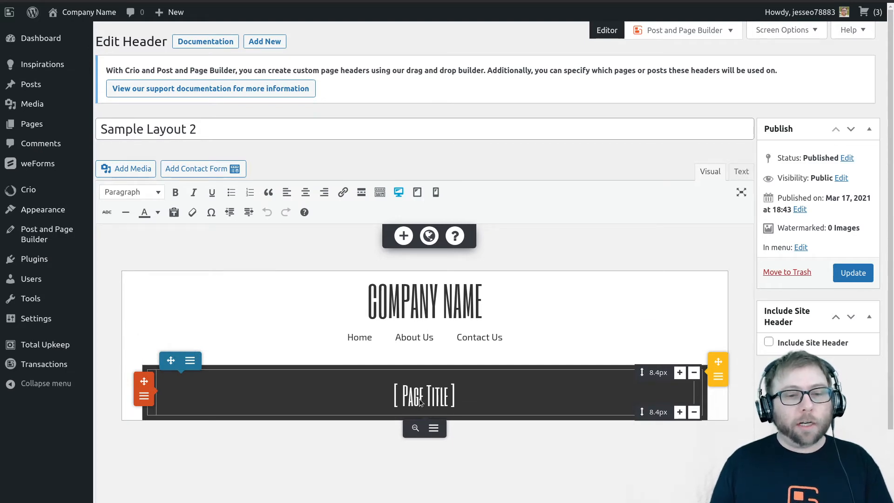
mouse_move(425, 398)
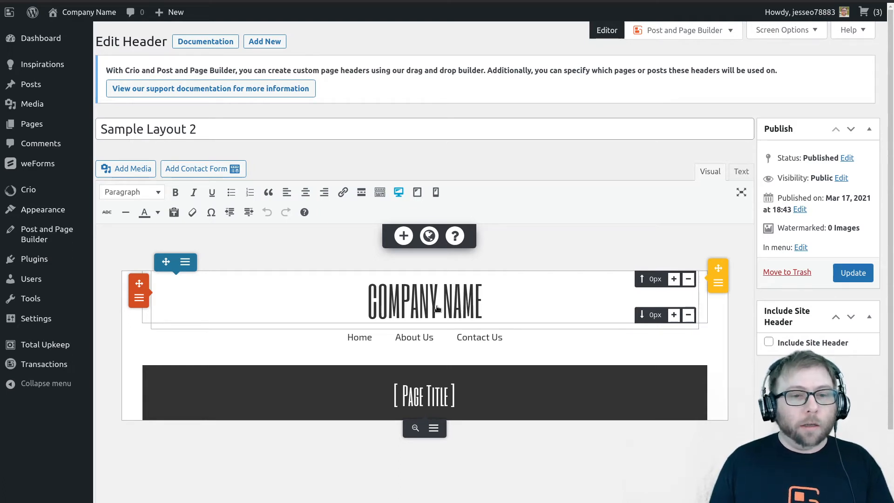
mouse_move(632, 301)
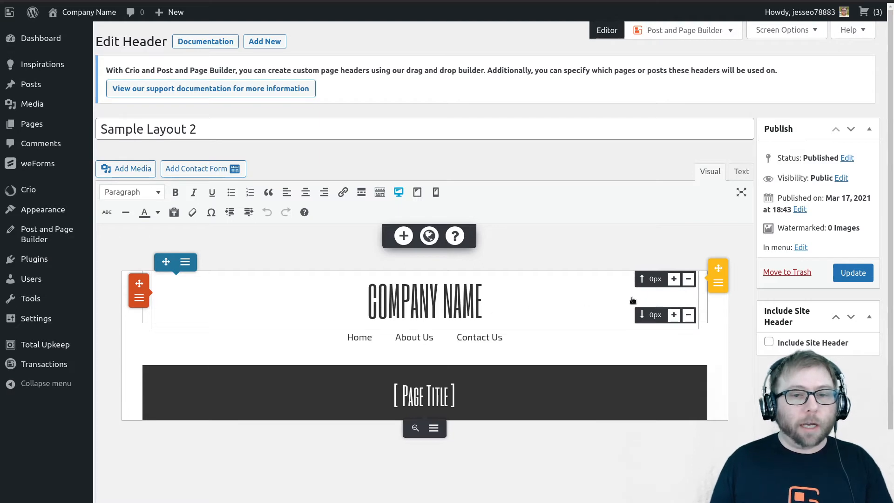
click(718, 282)
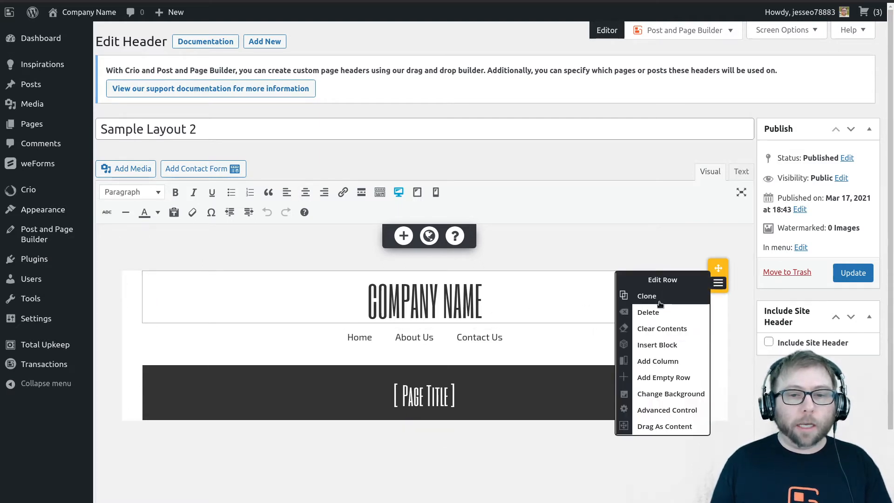
mouse_move(664, 378)
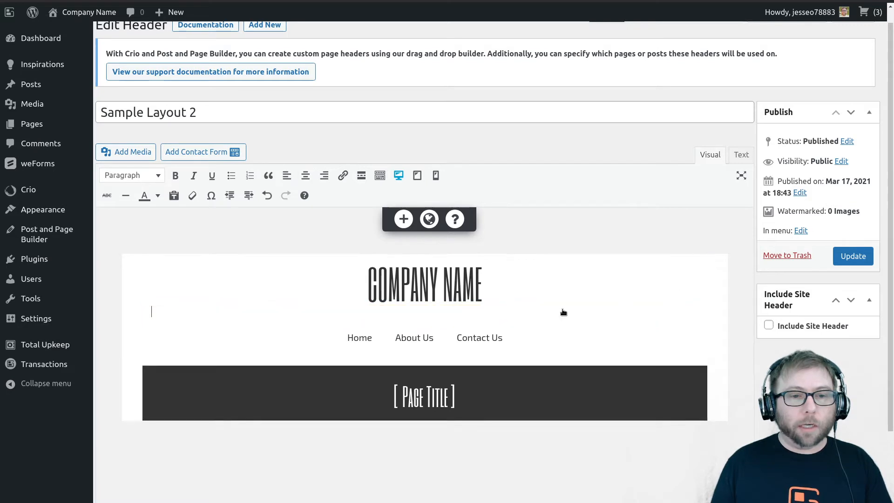
click(425, 314)
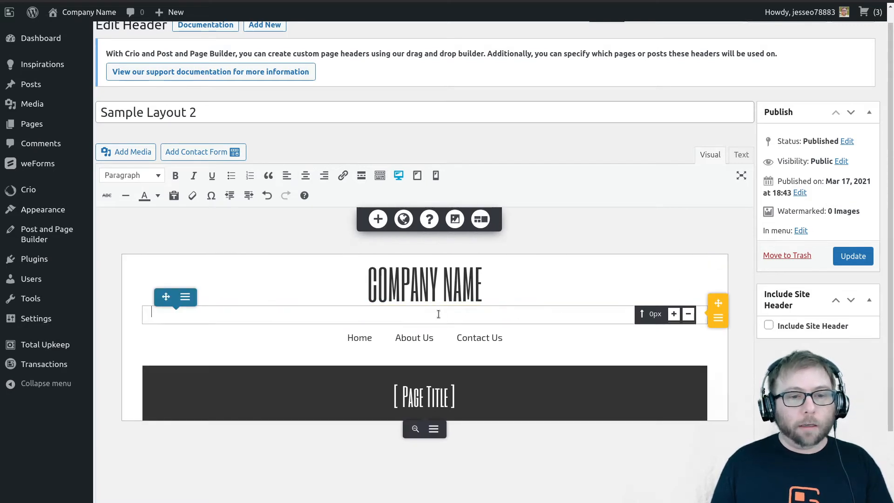
mouse_move(377, 218)
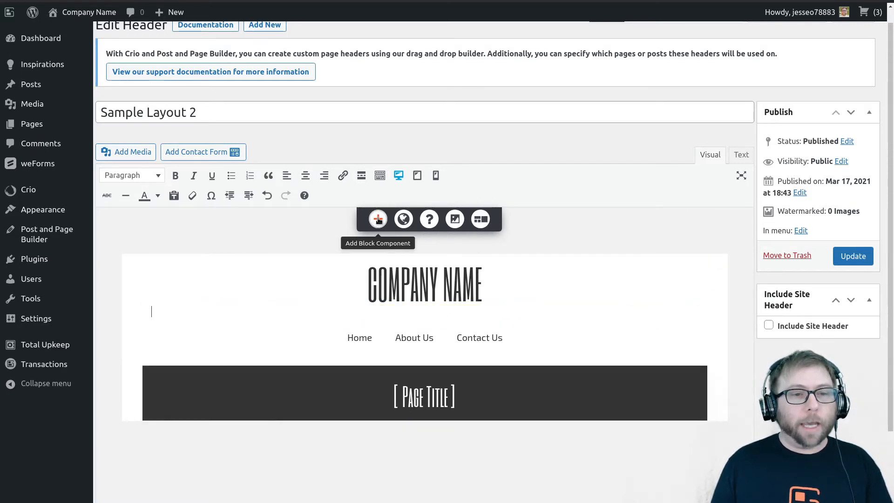
From Add Block Component, drag Site Logo (Headers section) into the empty row.
click(378, 218)
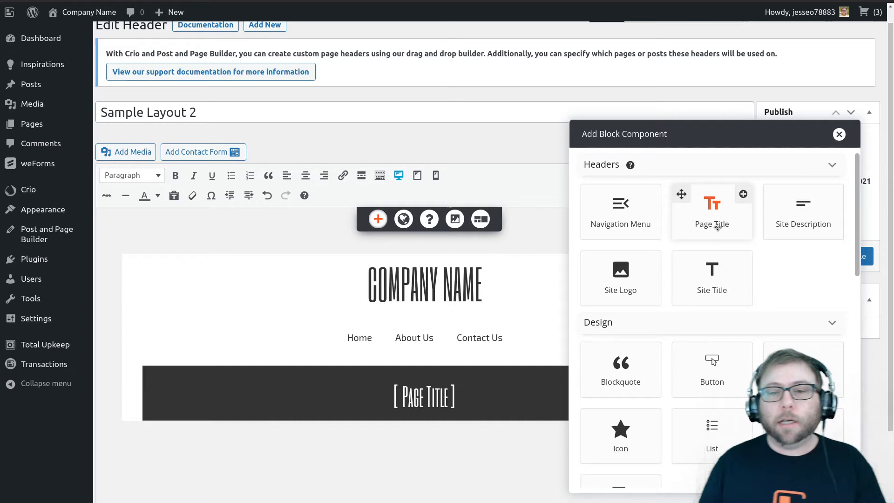
mouse_move(621, 211)
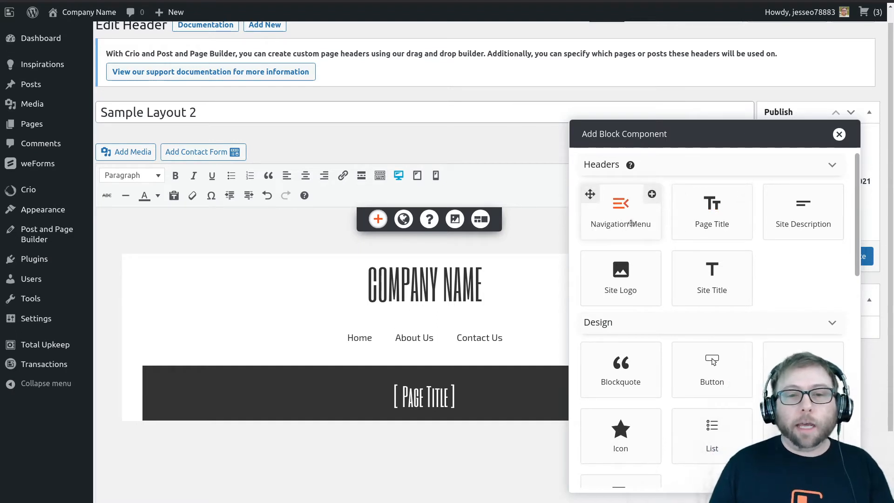
mouse_move(803, 222)
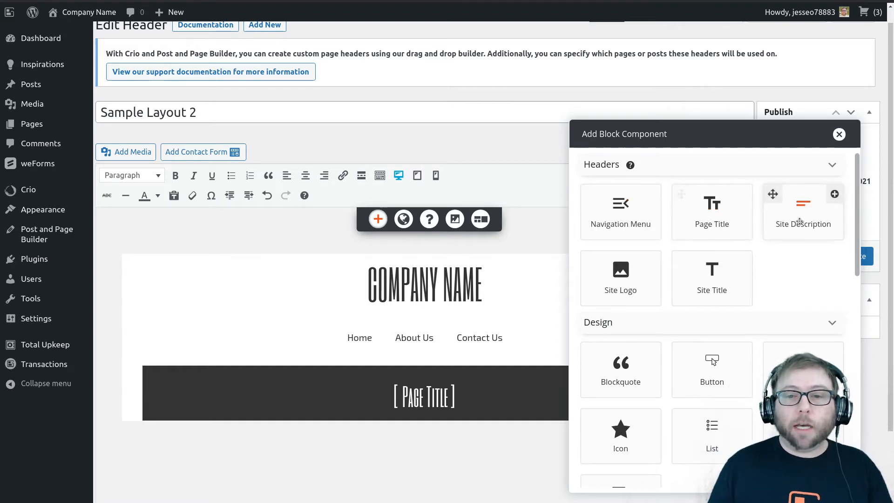
mouse_move(620, 278)
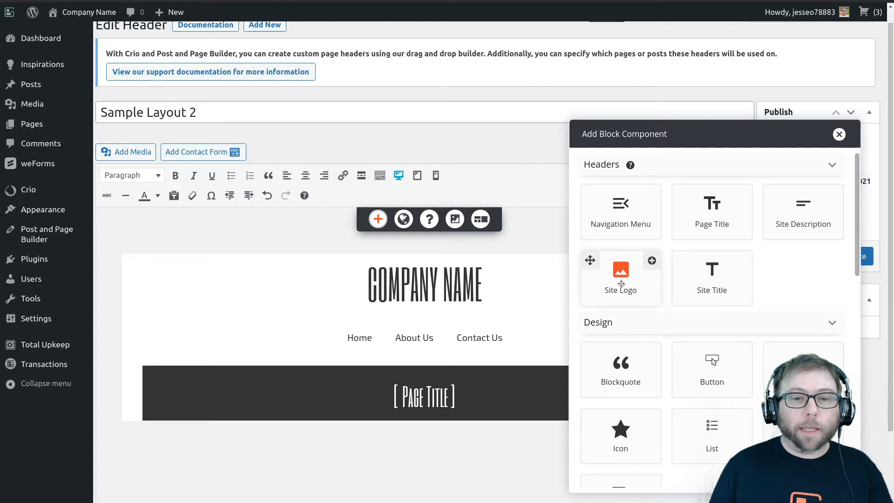
mouse_move(590, 261)
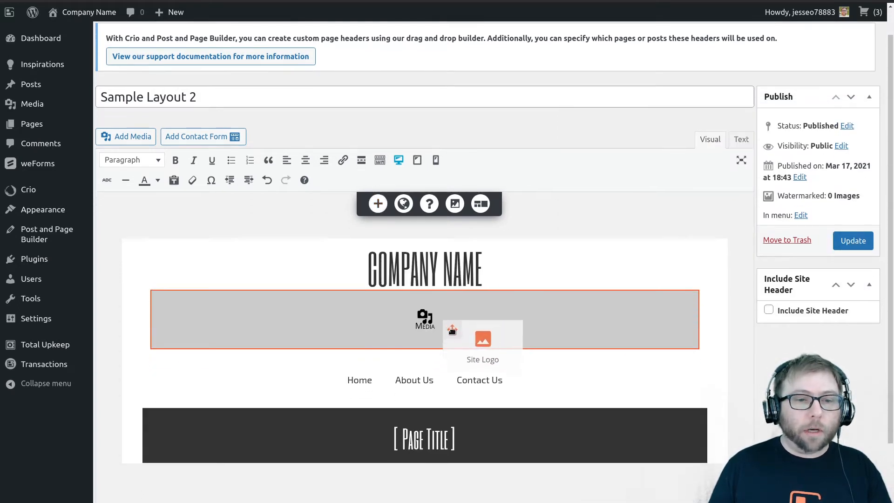
scroll(down, 3)
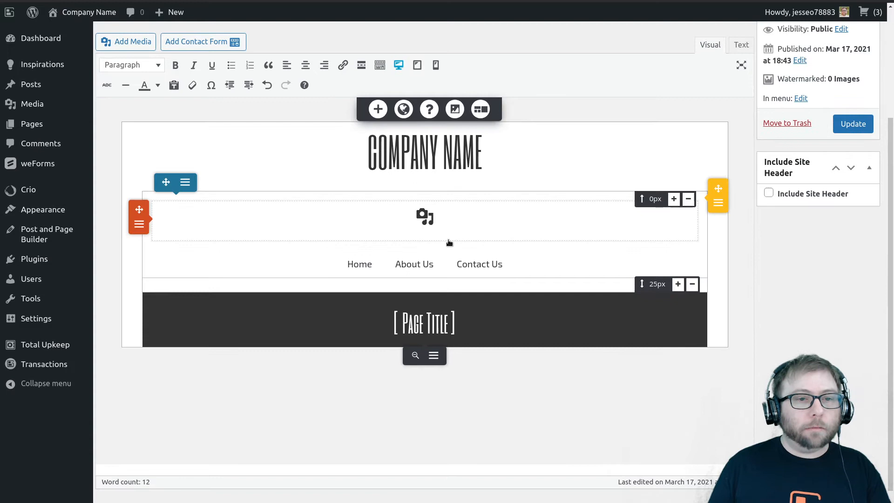
In Customize Site Logo choose Use Alternate Logo and Upload Image to reach the media library.
click(425, 217)
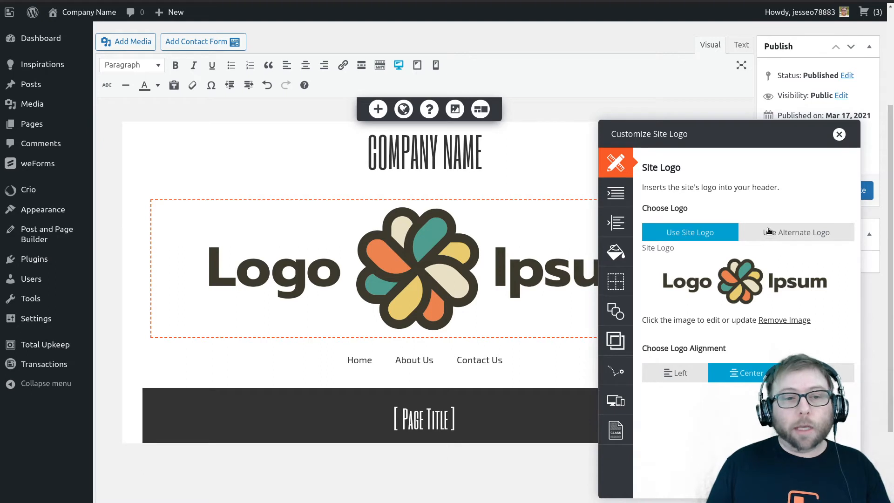
mouse_move(789, 237)
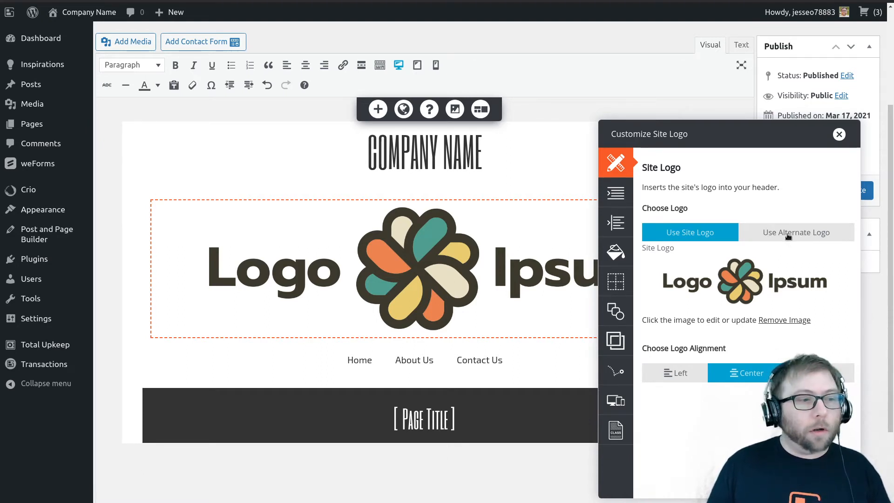
click(796, 231)
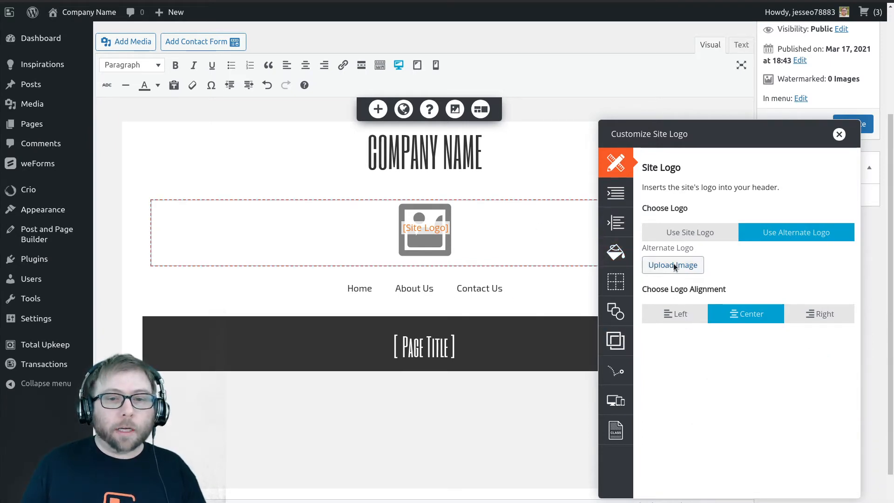
click(673, 265)
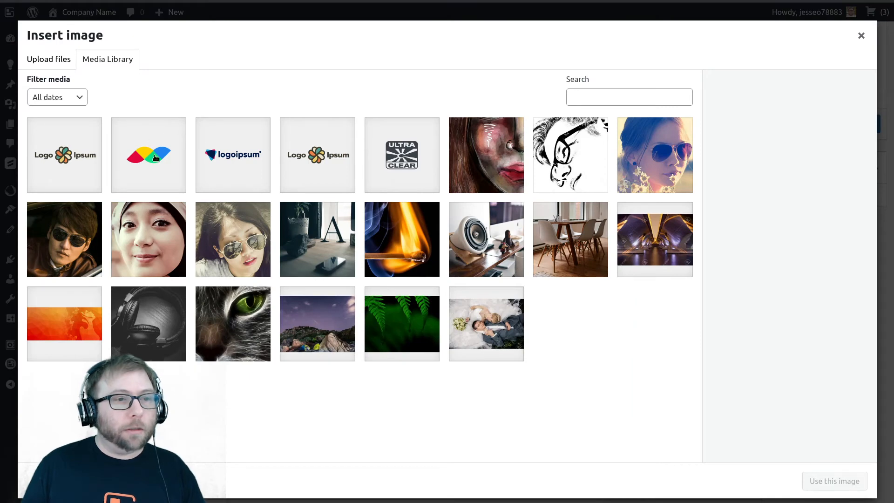
Select logogram-rect-no-text.png in the Media Library and use it as the alternate logo.
click(149, 155)
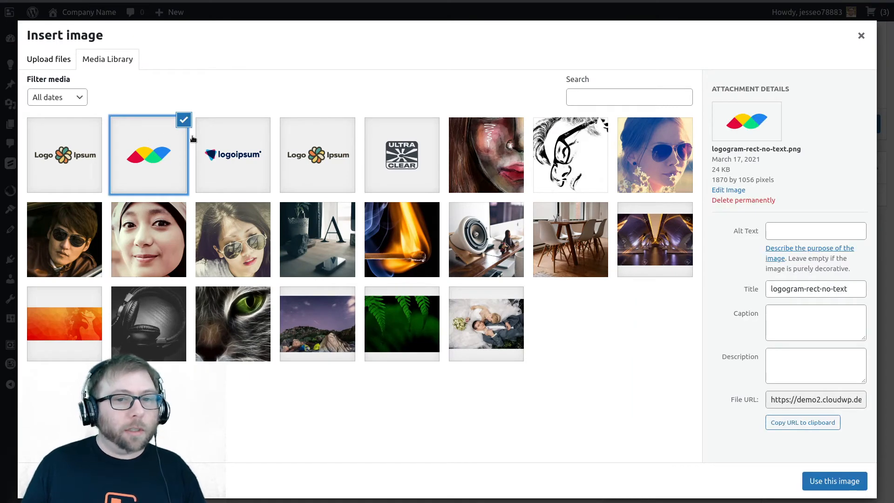
mouse_move(785, 147)
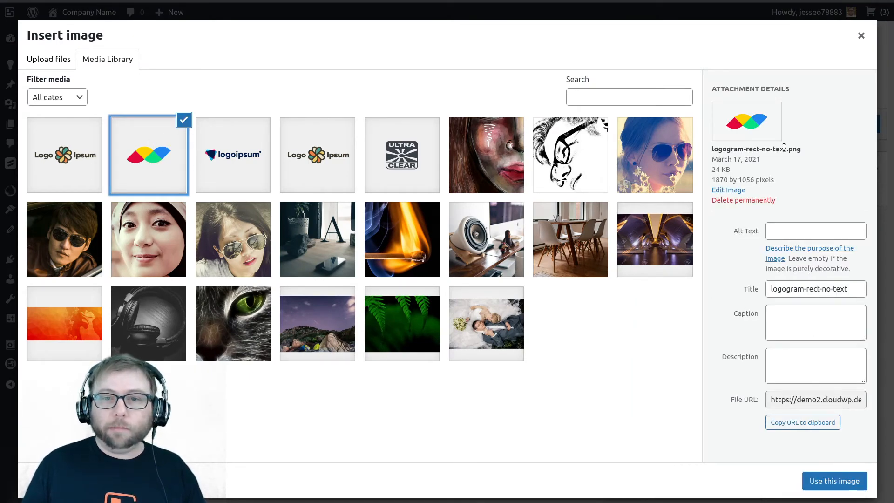
click(833, 480)
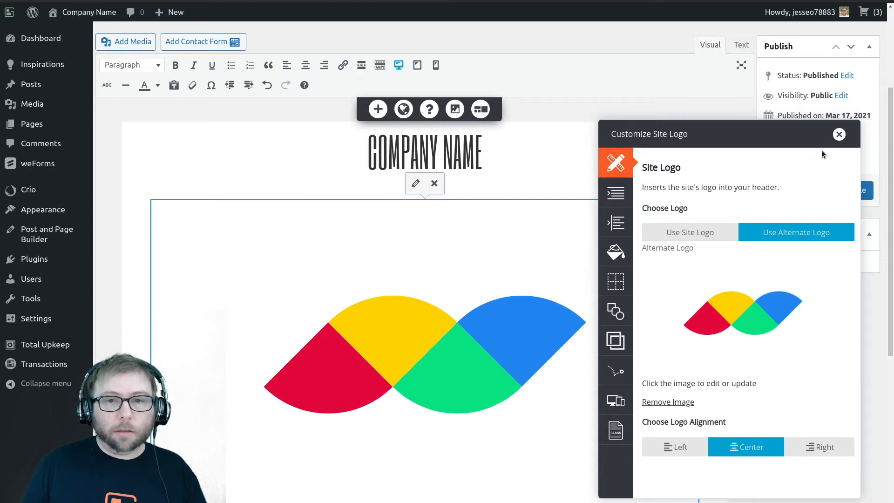
Close the Customize Site Logo panel and deselect the logo element in the editor.
click(839, 135)
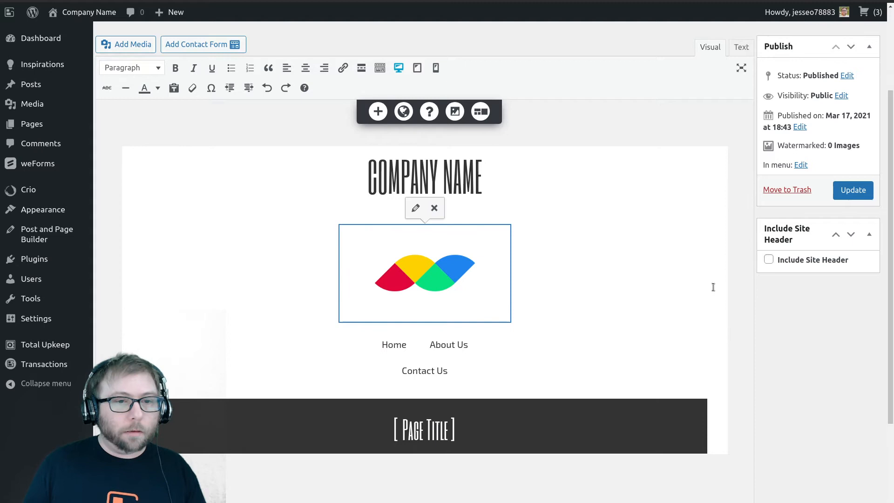
click(852, 190)
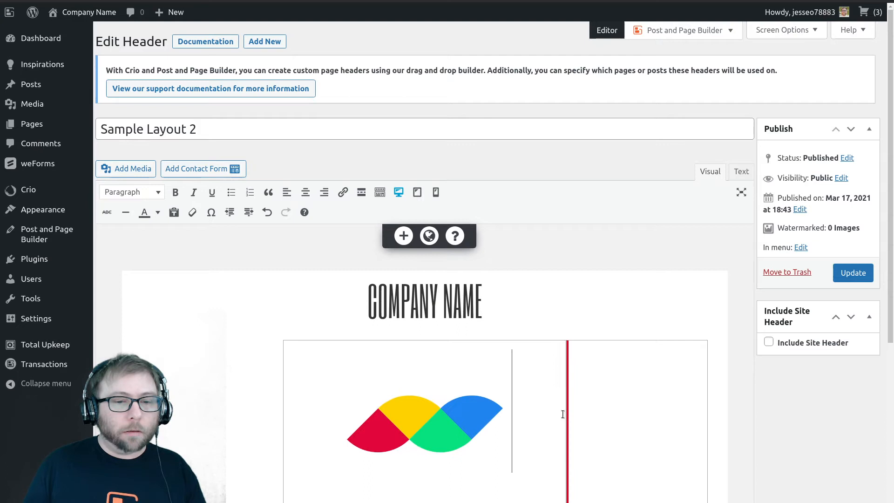
scroll(down, 3)
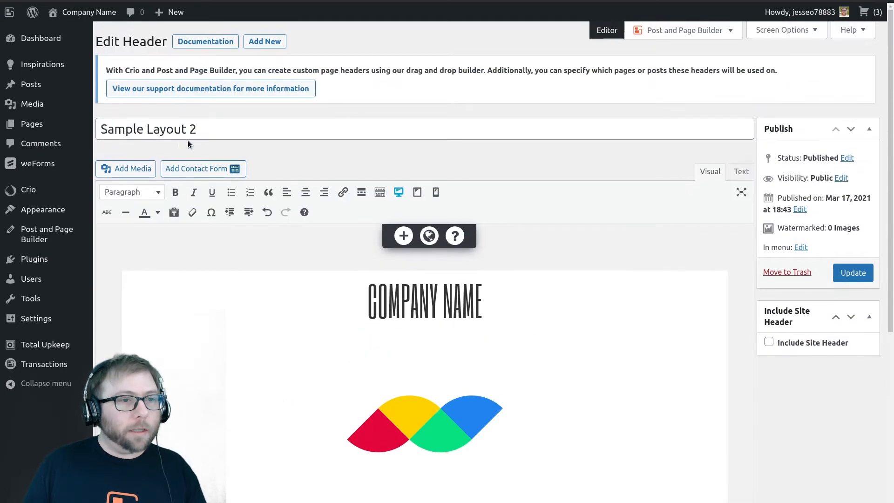
Retitle the layout 'Contact Us', update it, and return to Crio's All Headers list.
text(Conta)
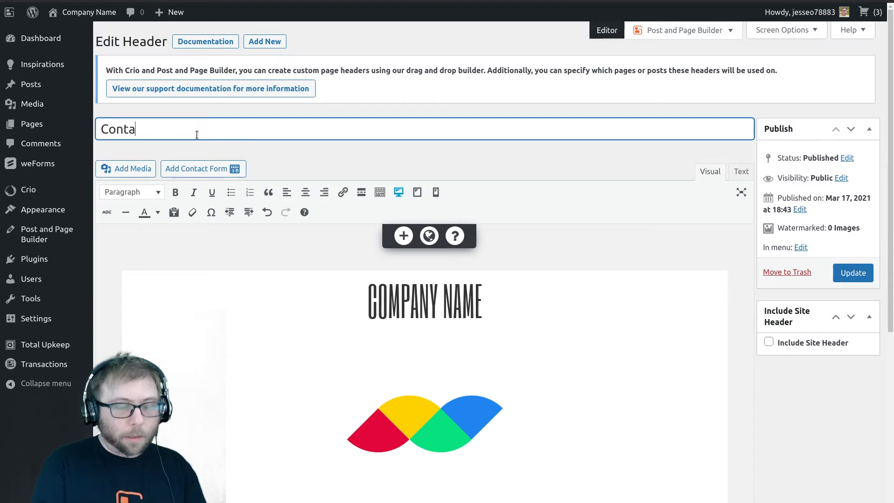
text(ct Us)
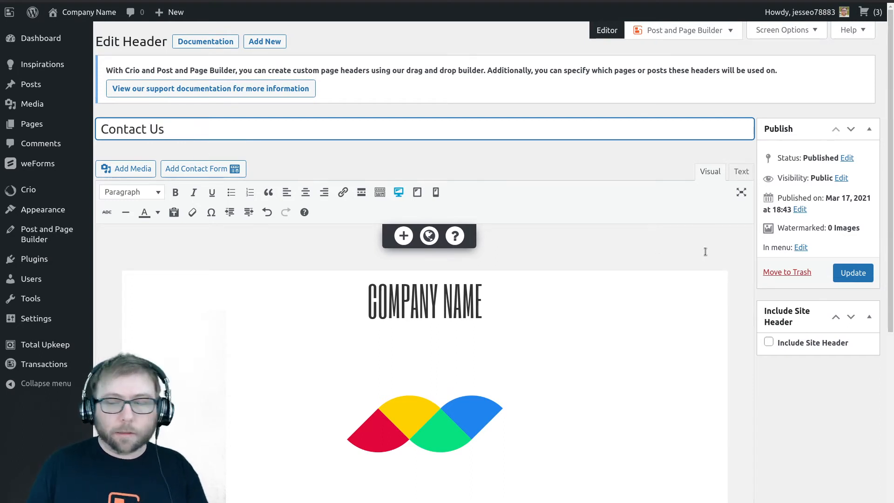
click(852, 273)
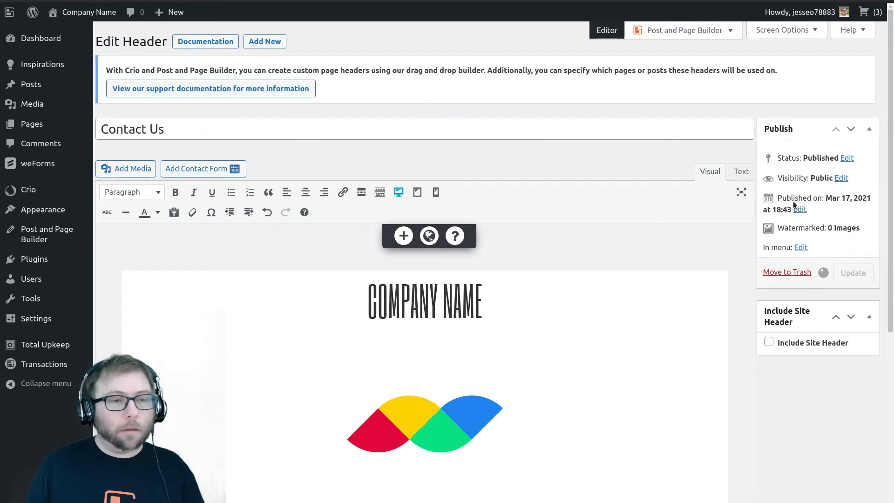
mouse_move(578, 154)
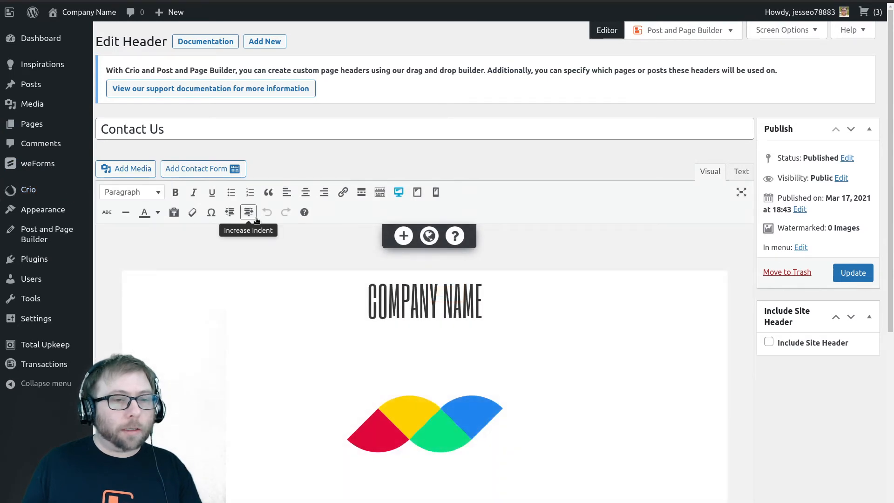
click(28, 189)
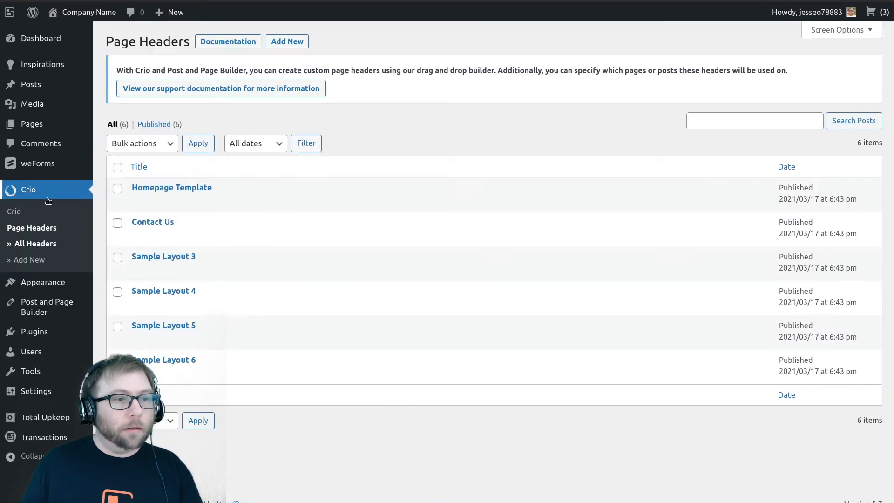
mouse_move(163, 256)
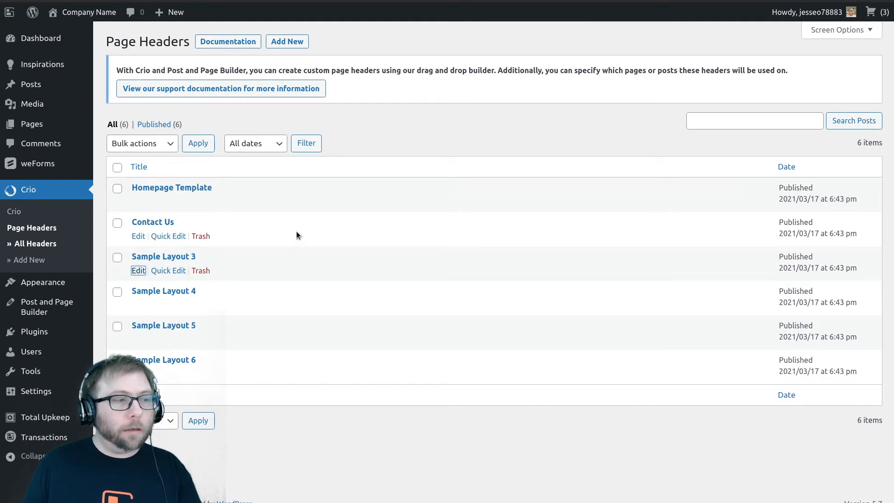
Edit Sample Layout 3 and inspect its logo row and Buy Now button elements.
click(138, 270)
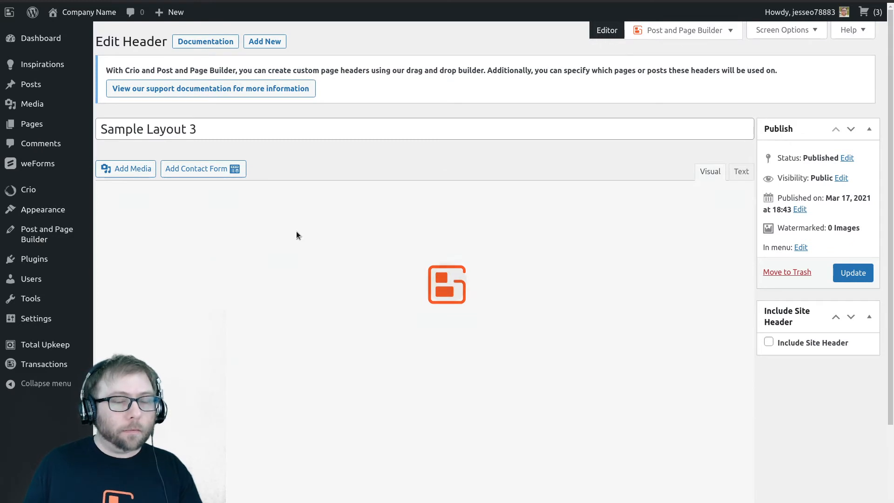
click(447, 284)
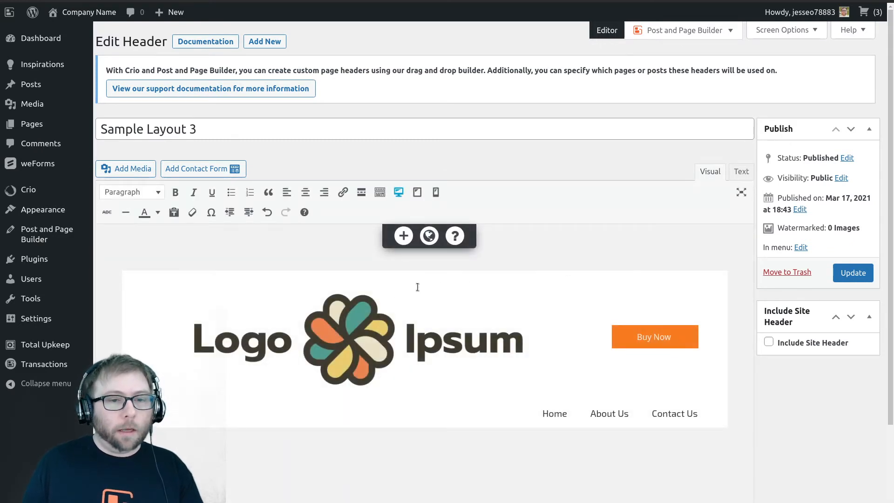
click(406, 339)
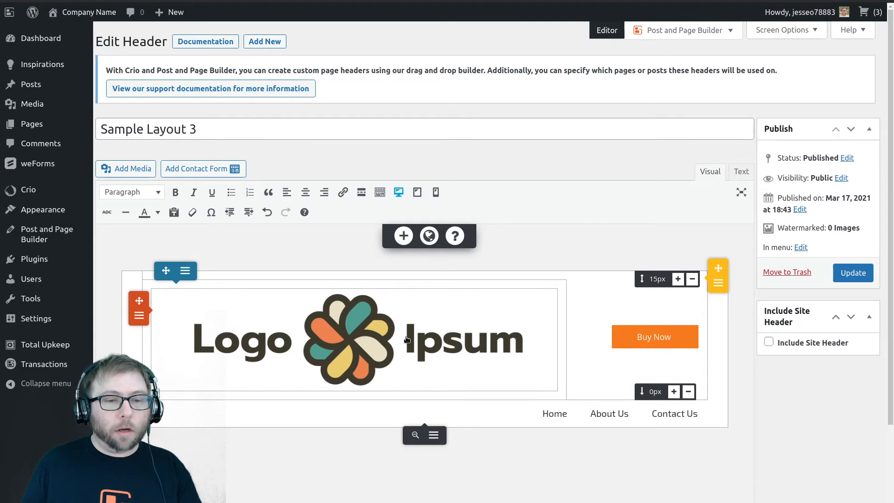
mouse_move(370, 354)
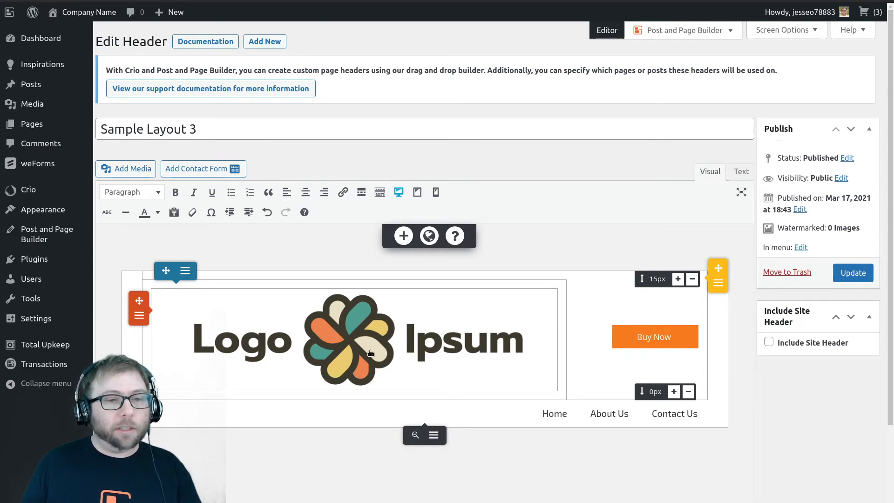
click(654, 336)
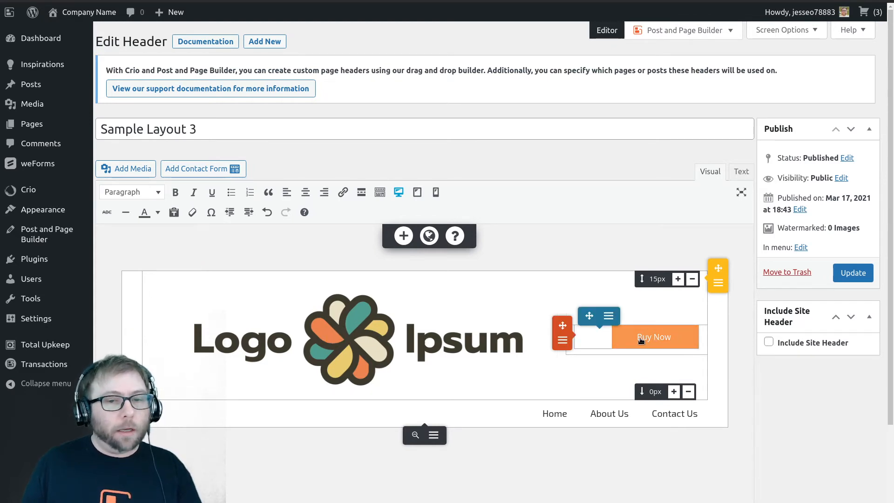
mouse_move(553, 414)
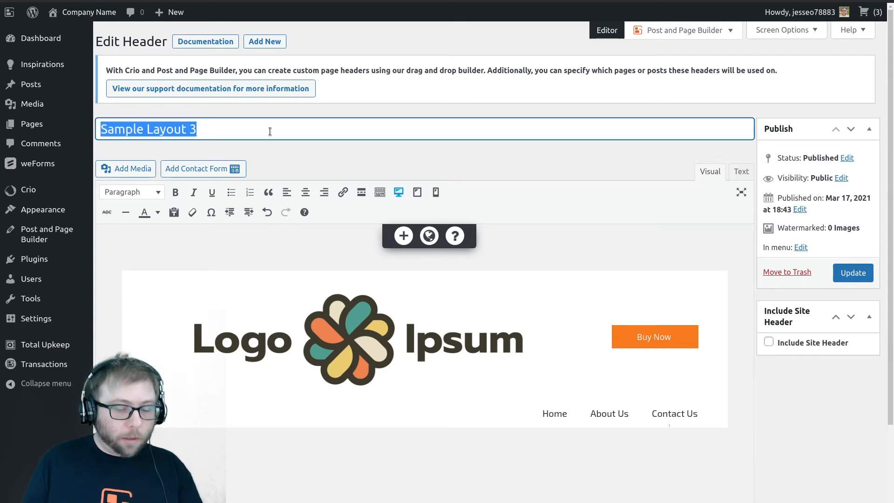
Retitle Sample Layout 3 as 'About Us Template' and update it.
text(About Us)
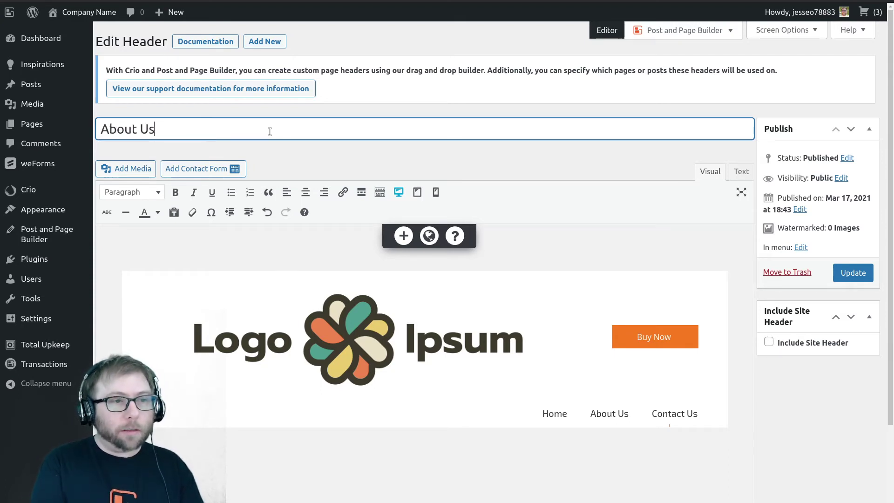
text(Template)
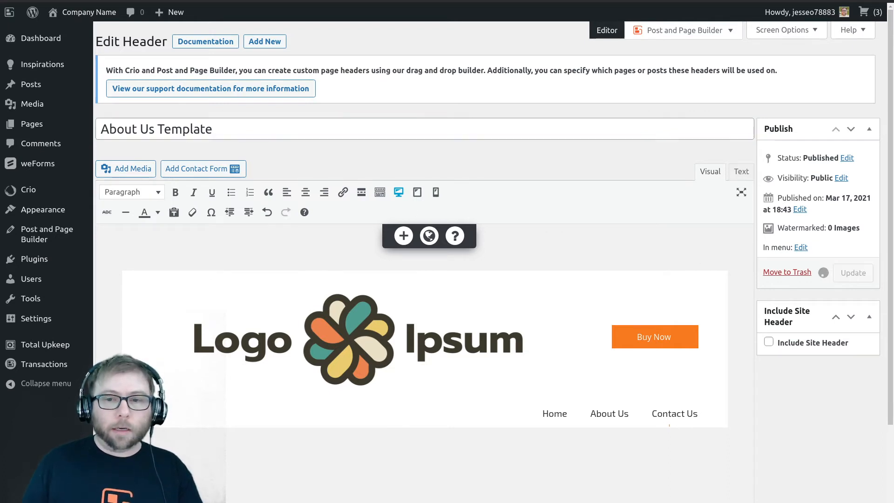
mouse_move(710, 243)
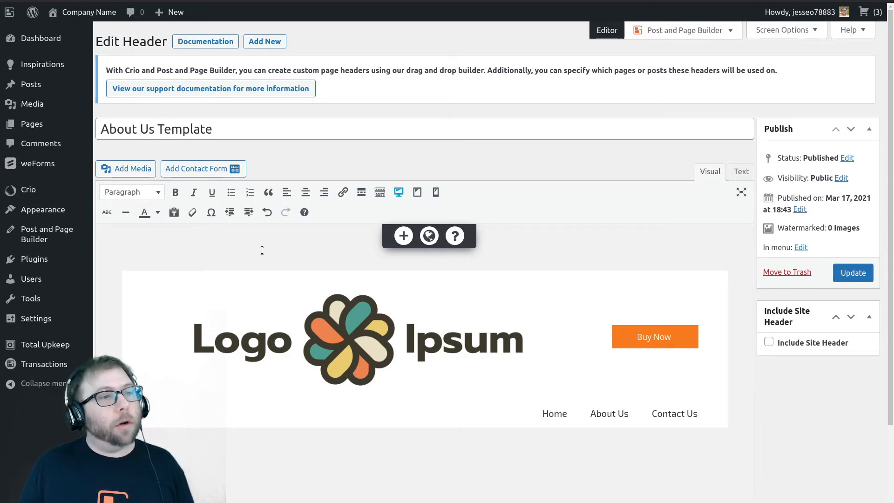
Launch the Customizer from Appearance with the home page in live preview.
click(44, 209)
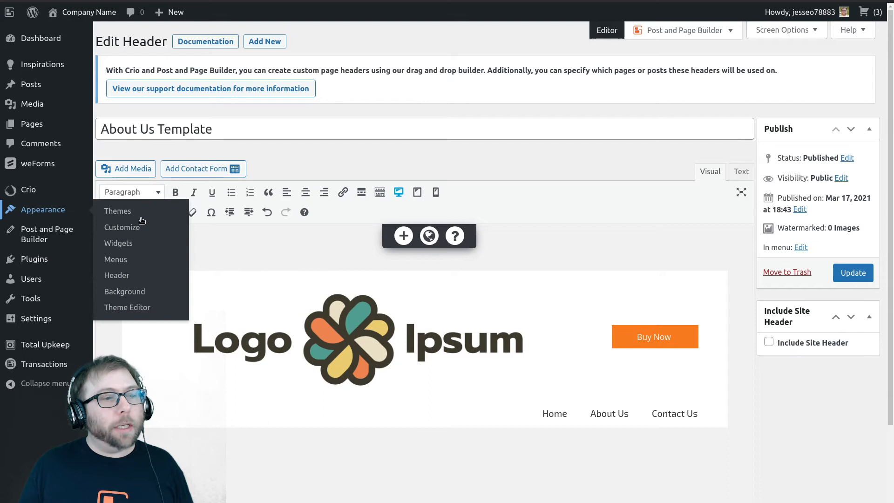
mouse_move(428, 236)
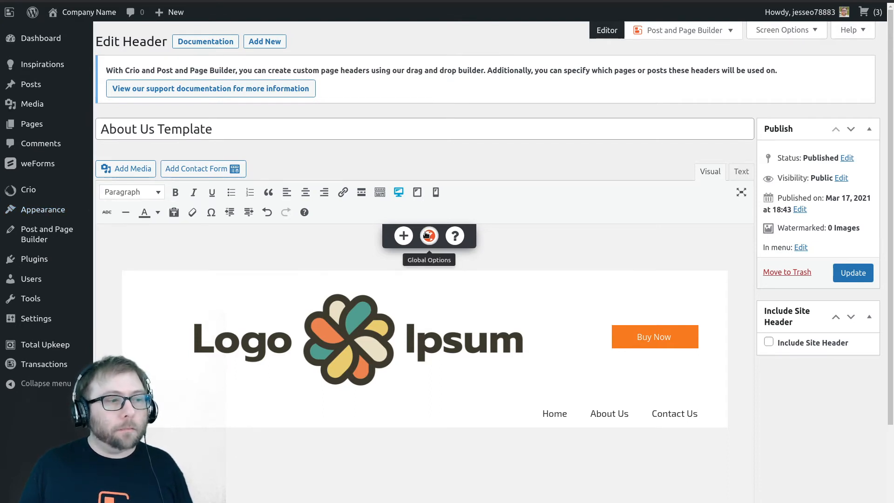
click(429, 236)
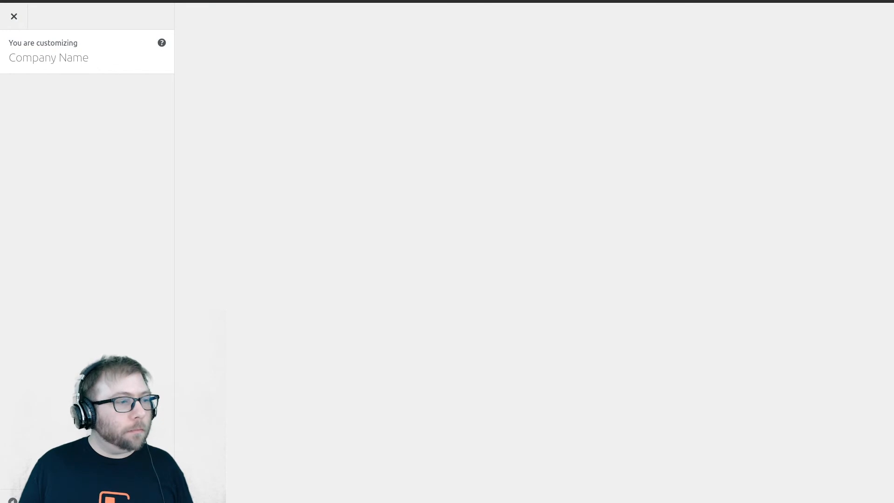
mouse_move(249, 207)
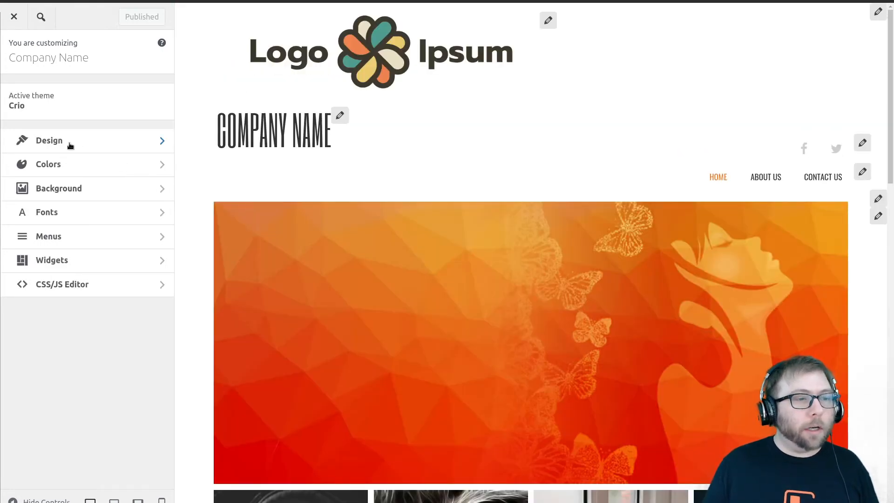
In the Customizer's Page Headers section, set the Home Page header to Homepage Template.
click(48, 141)
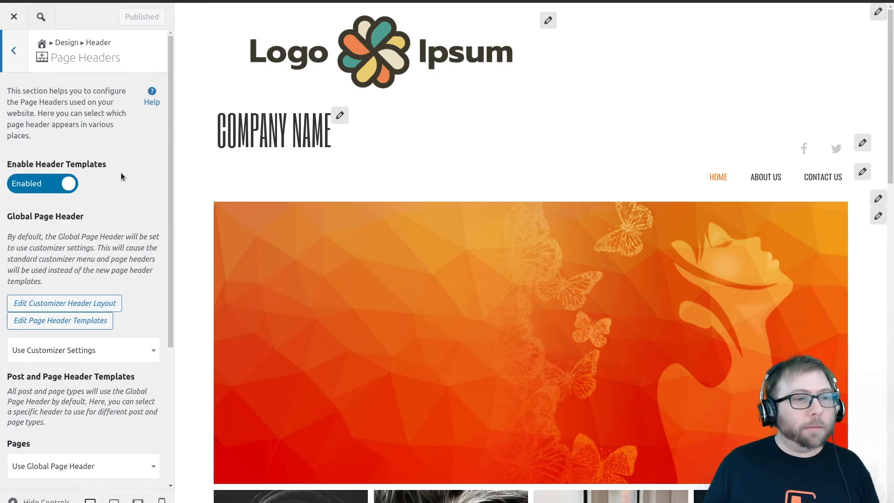
scroll(down, 3)
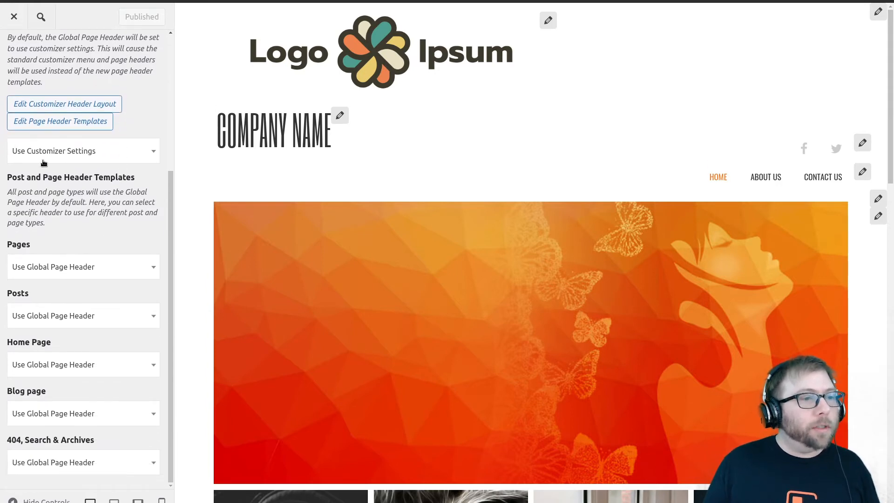
mouse_move(126, 154)
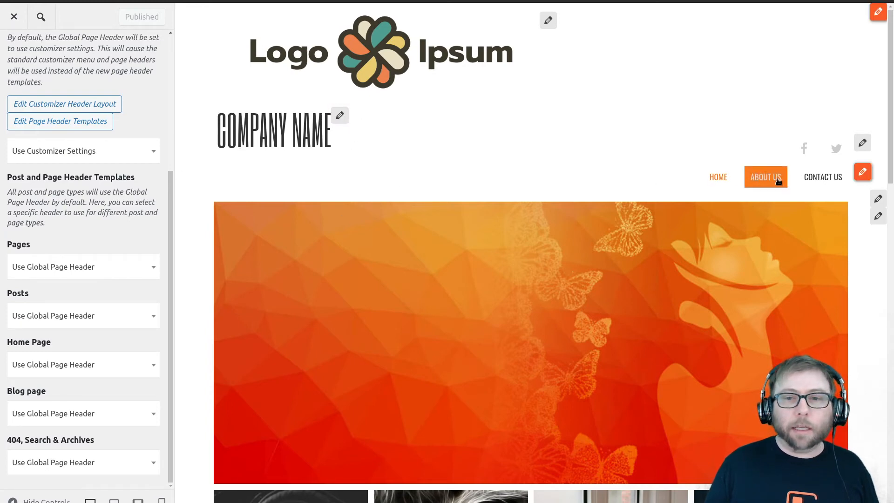
mouse_move(151, 151)
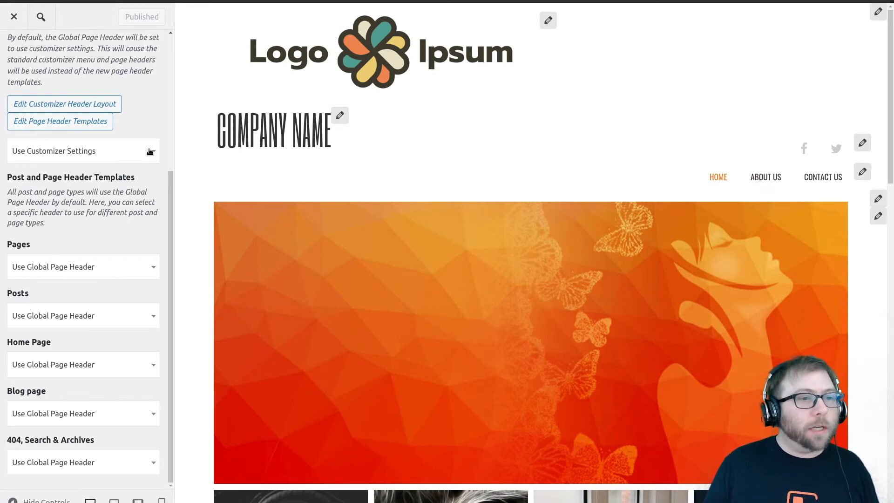
mouse_move(50, 166)
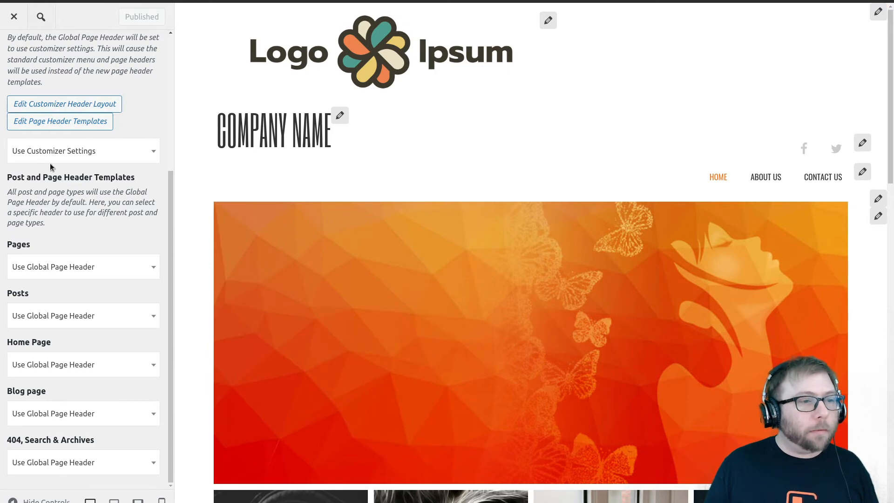
mouse_move(120, 236)
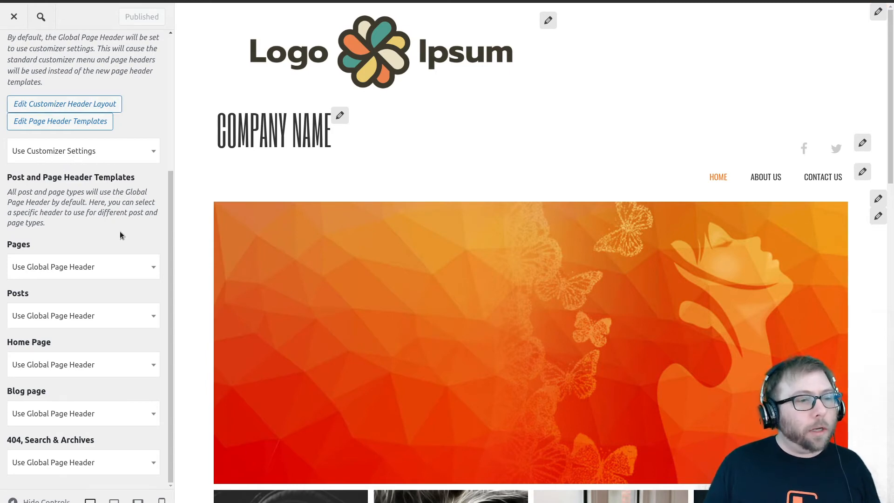
click(83, 266)
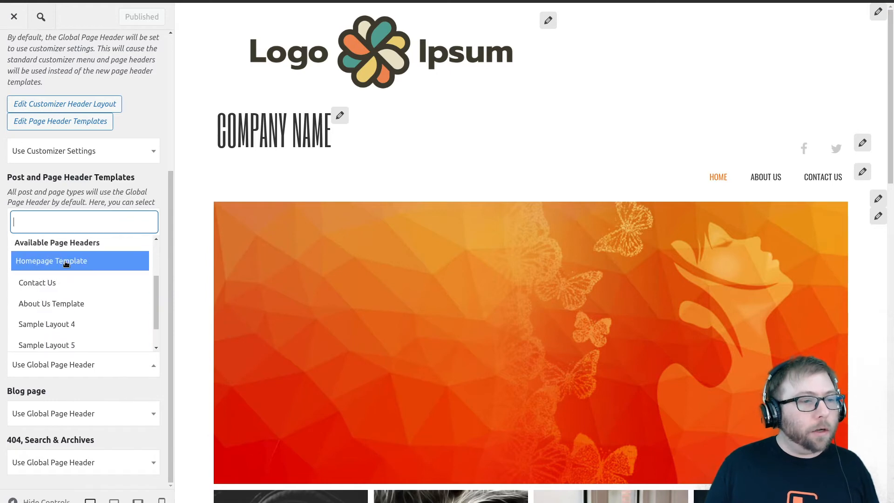
click(52, 261)
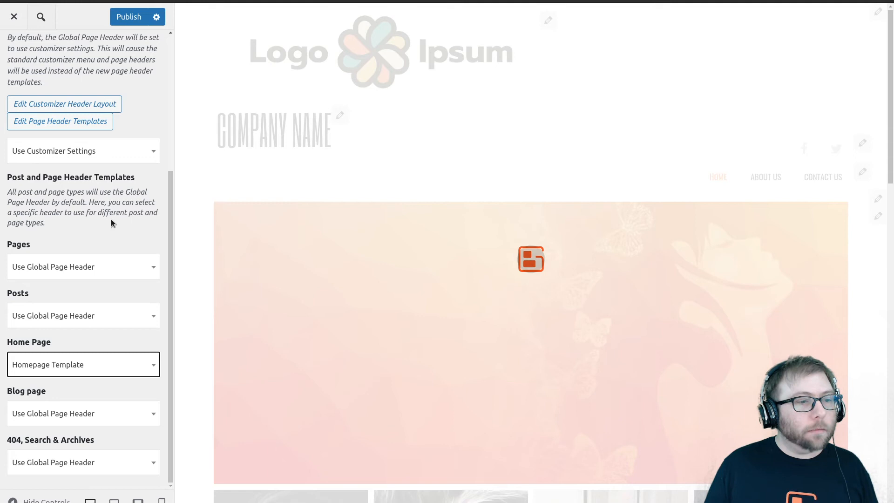
mouse_move(117, 222)
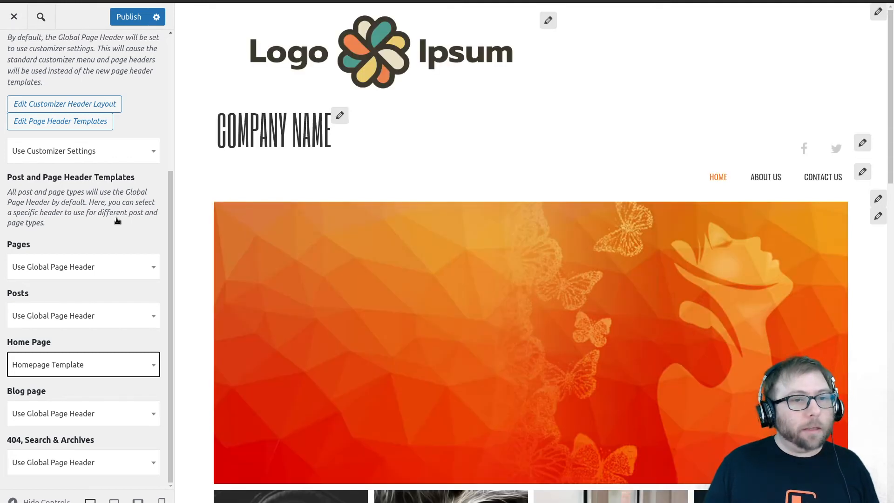
mouse_move(468, 217)
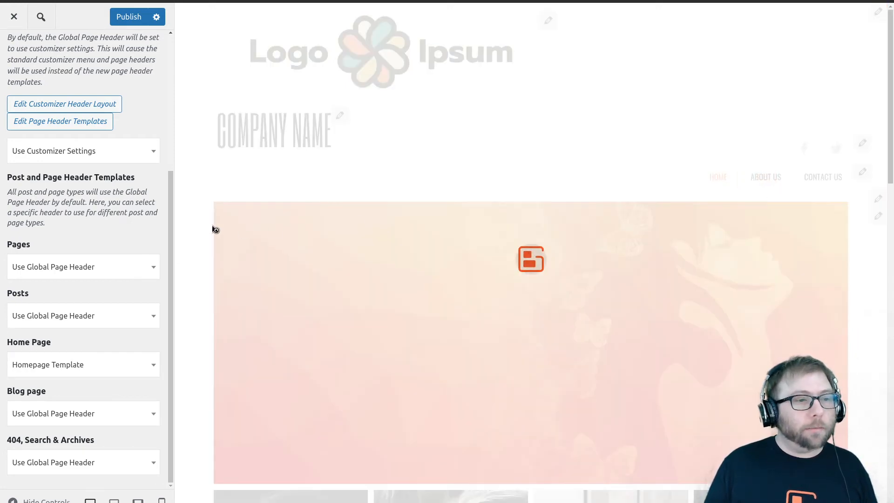
Preview About Us, set the Pages header to About Us Template, and return the preview to Home.
click(765, 176)
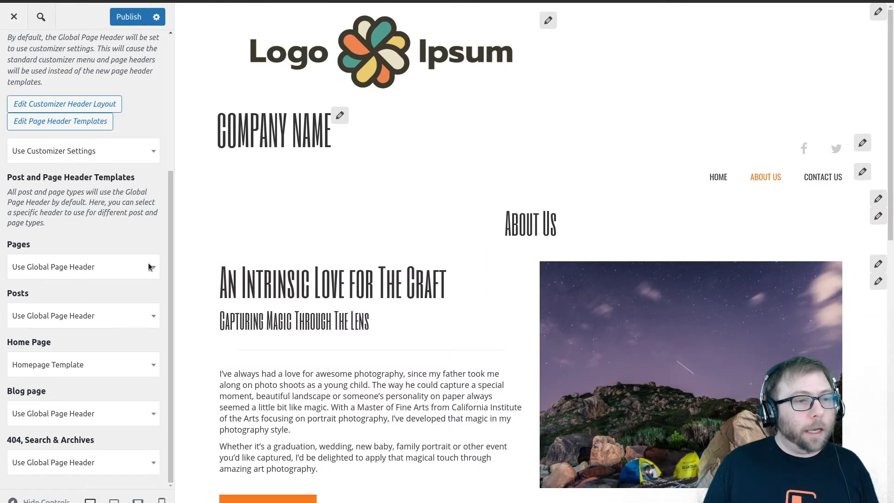
click(83, 266)
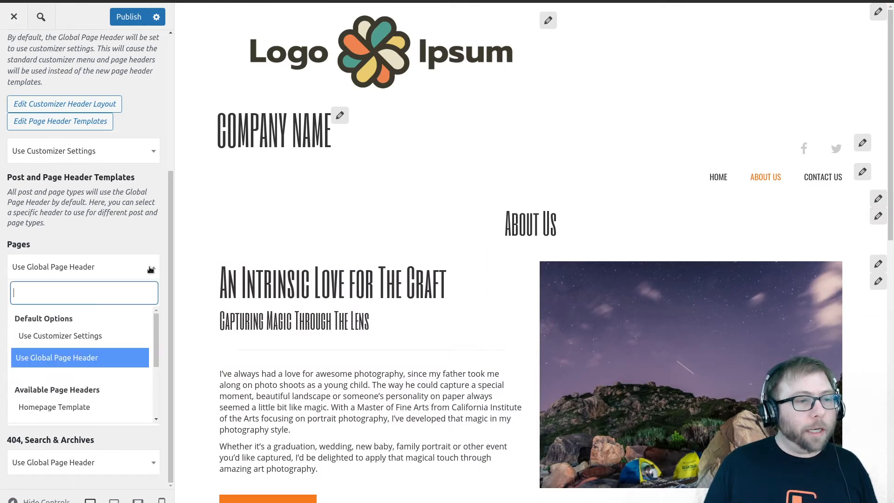
scroll(down, 3)
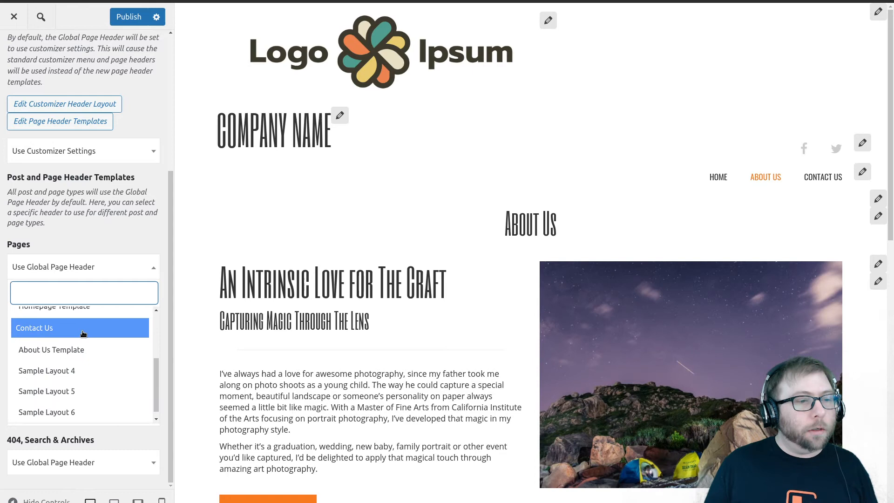
click(50, 350)
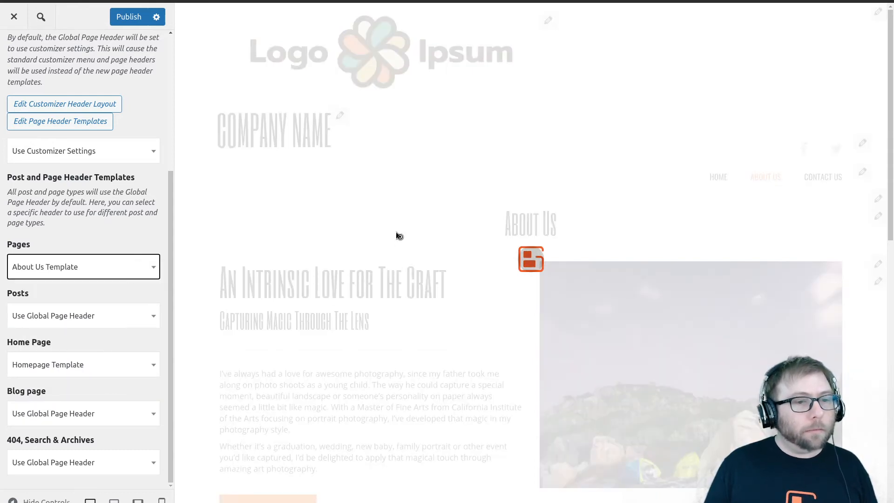
click(822, 176)
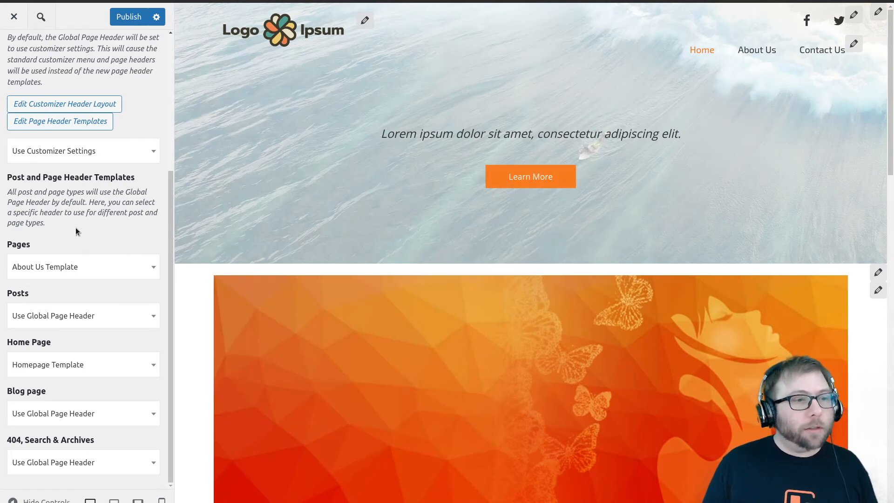
mouse_move(60, 325)
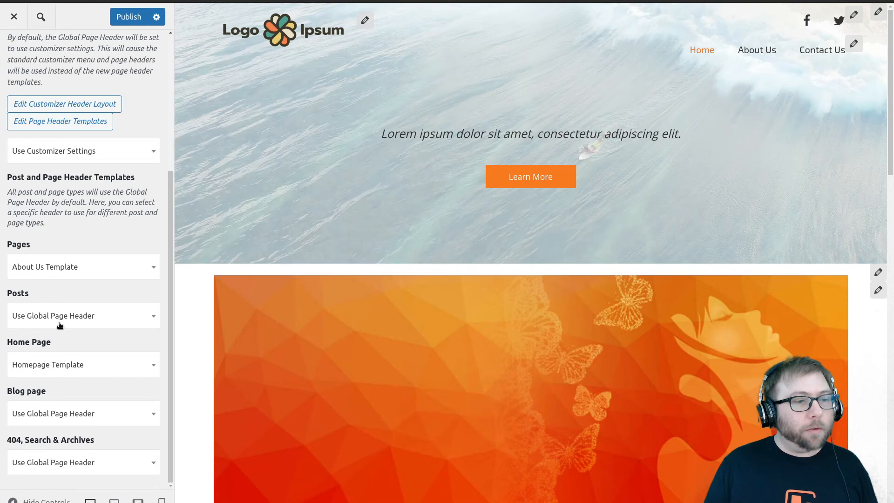
mouse_move(78, 463)
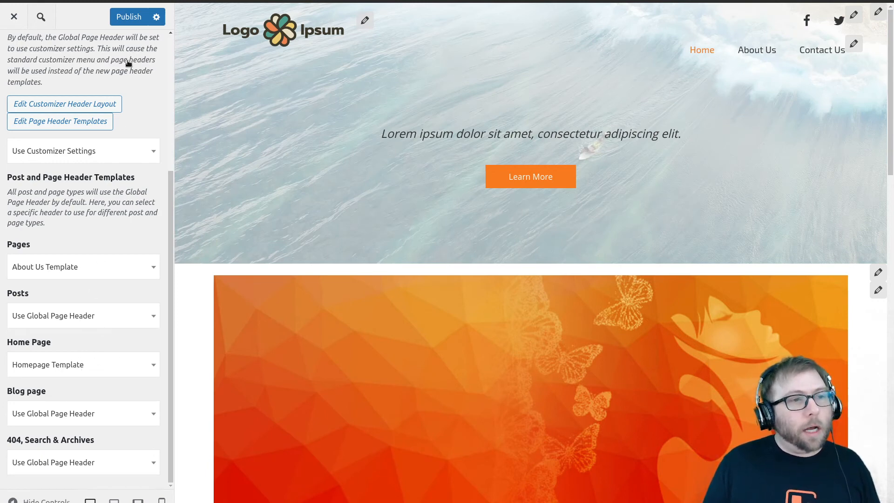
Publish the Customizer changes so both template header assignments go live.
click(128, 16)
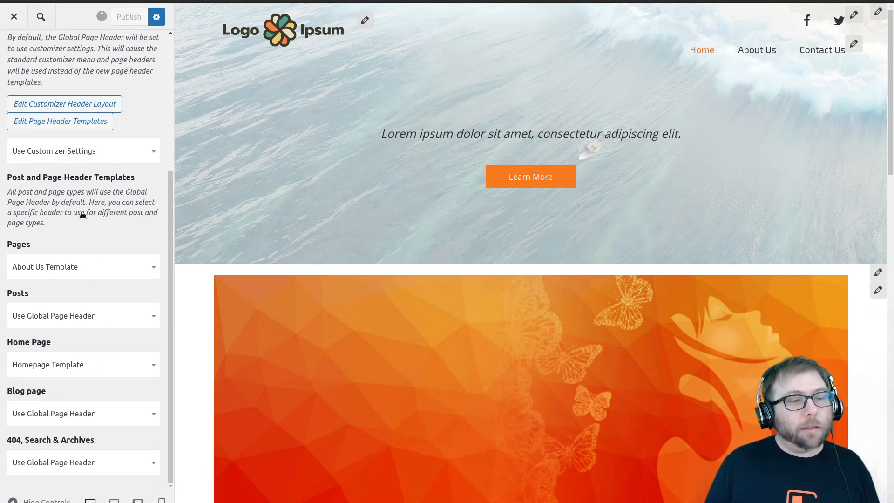
click(129, 16)
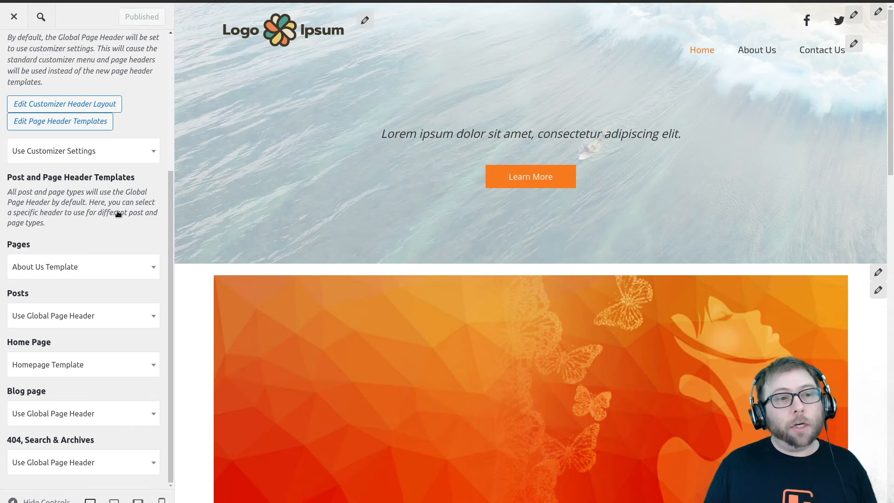
mouse_move(757, 50)
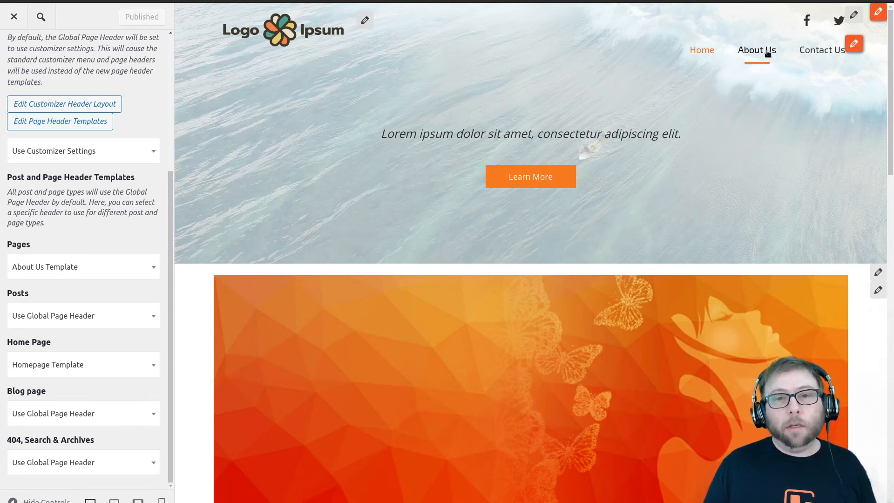
mouse_move(757, 50)
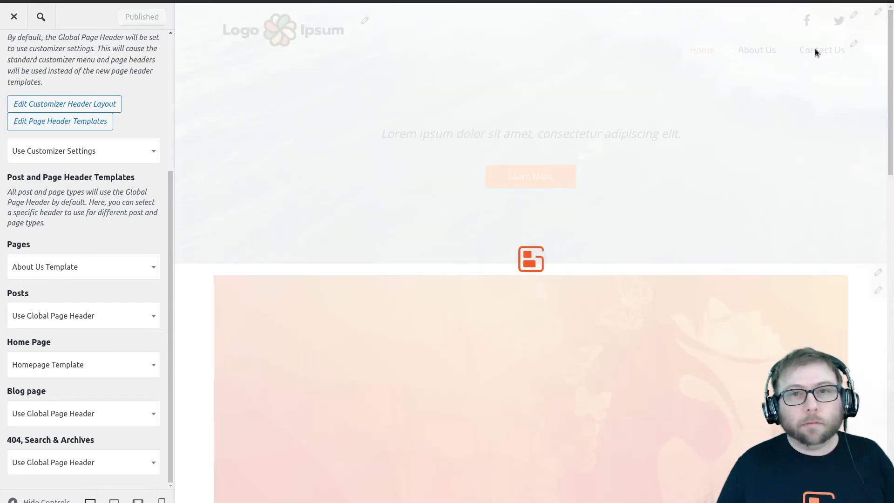
Preview the Contact Us page and go to its Edit Page screen via the content edit pencil.
click(822, 49)
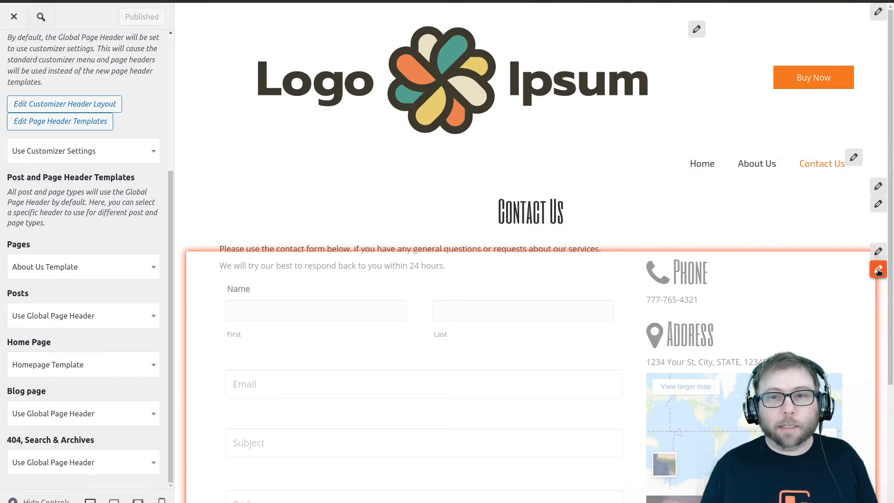
click(877, 269)
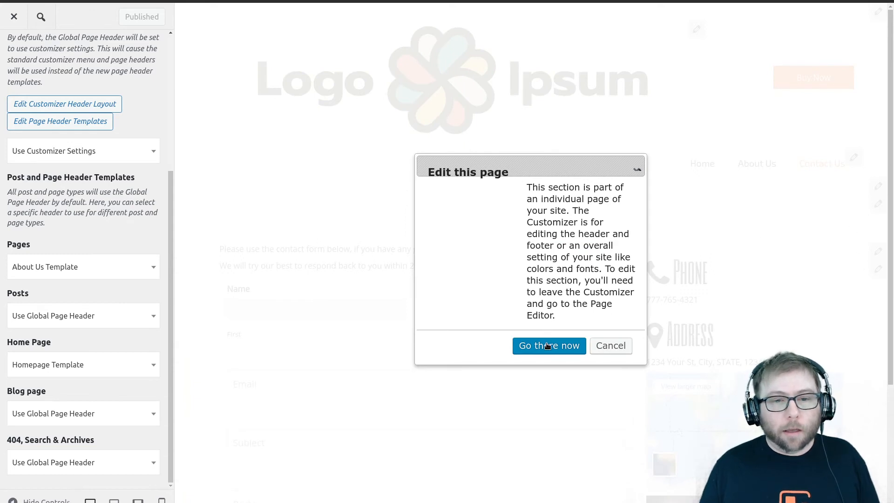
mouse_move(881, 269)
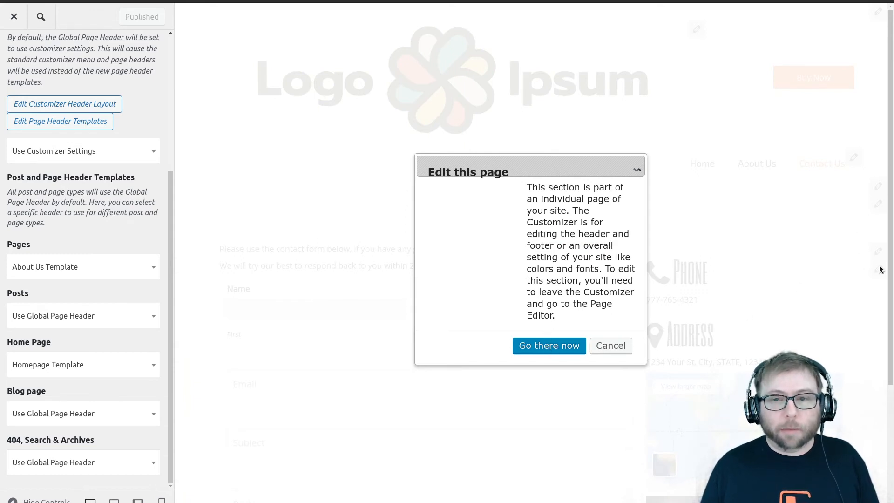
mouse_move(545, 321)
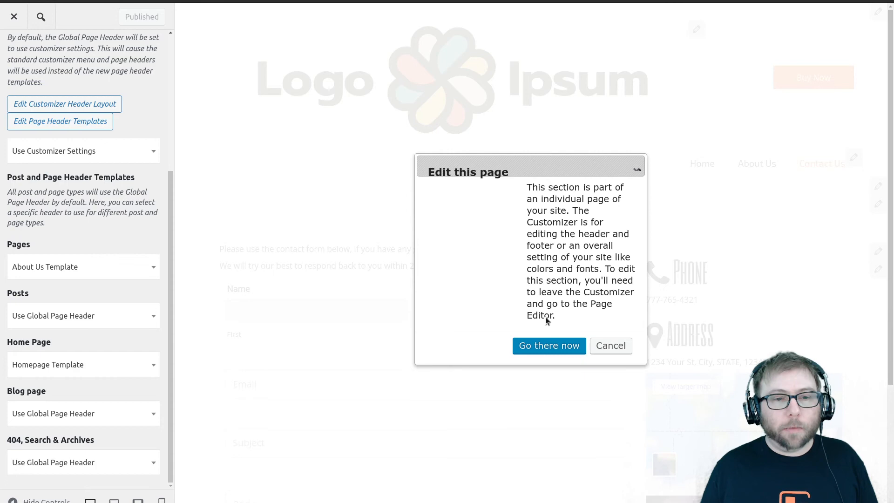
click(548, 346)
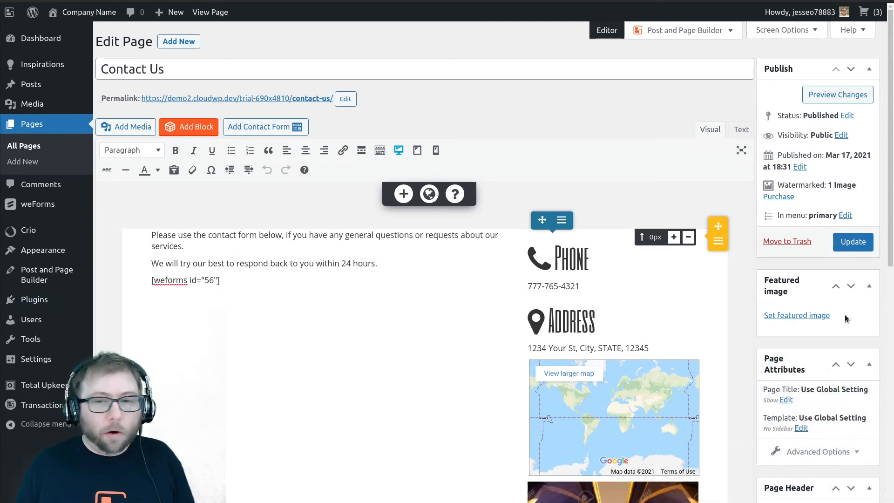
Set the page header to Use Post Setting with the Contact Us header and update the page.
scroll(down, 3)
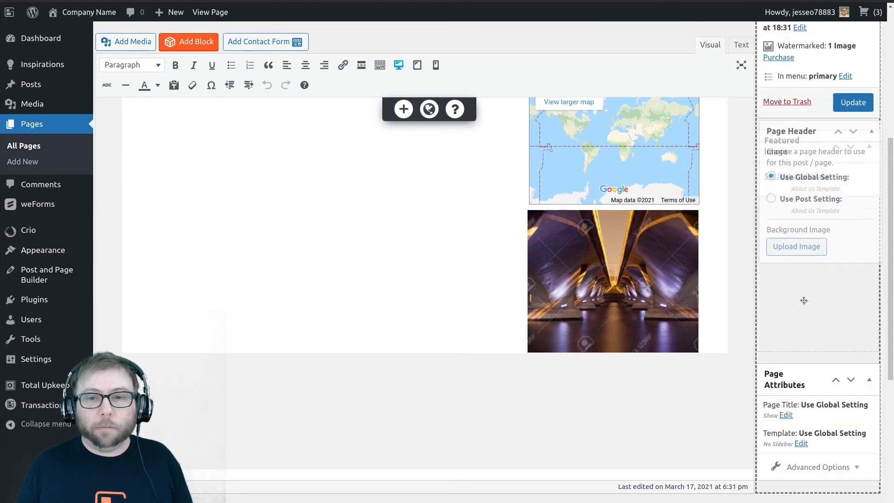
scroll(up, 3)
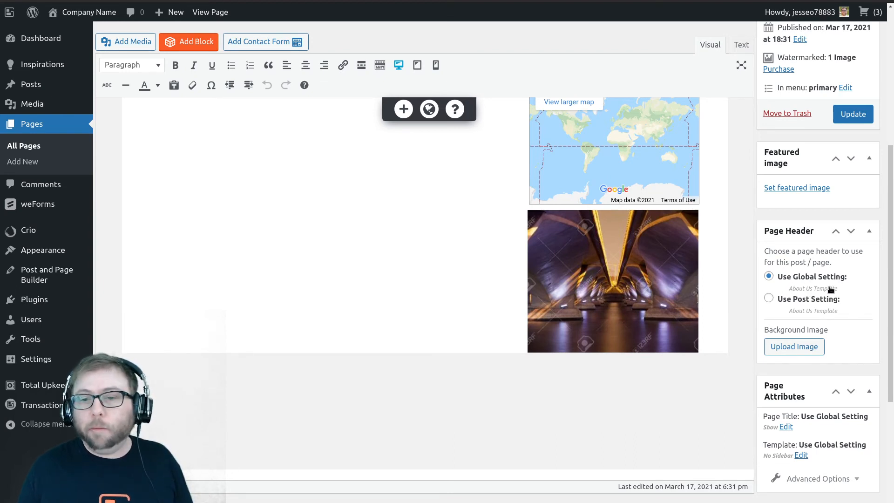
click(768, 292)
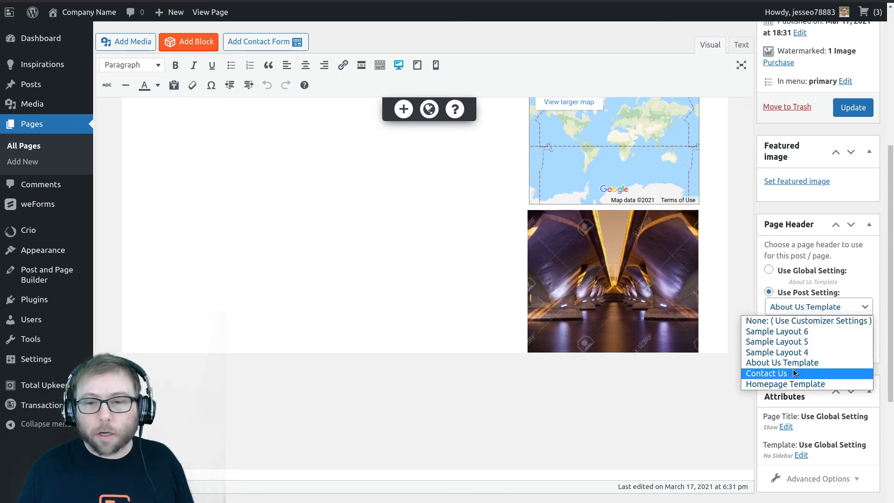
click(766, 373)
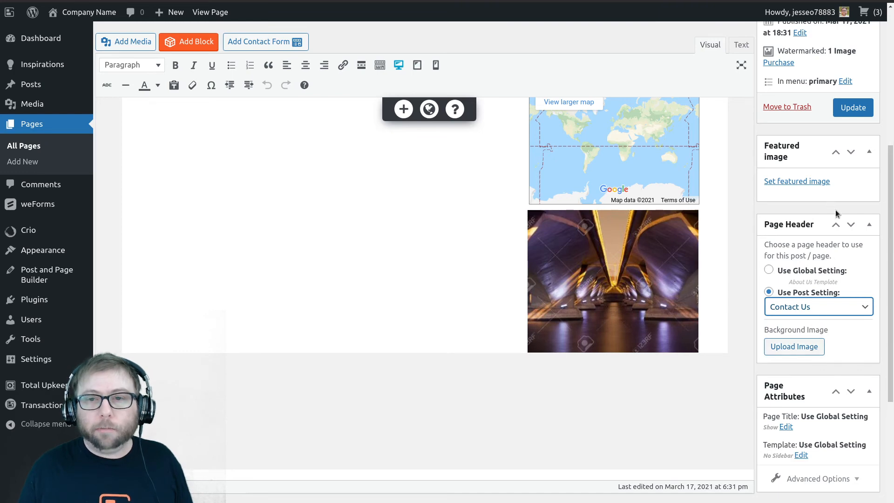
click(853, 107)
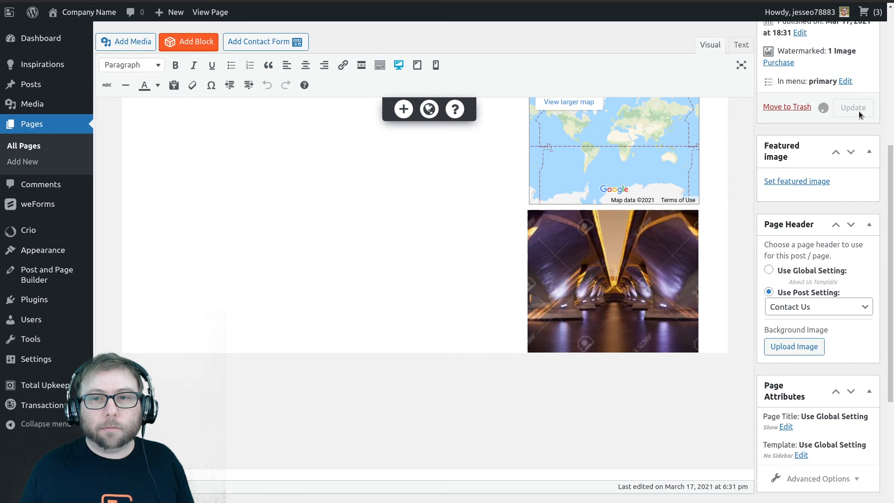
click(853, 107)
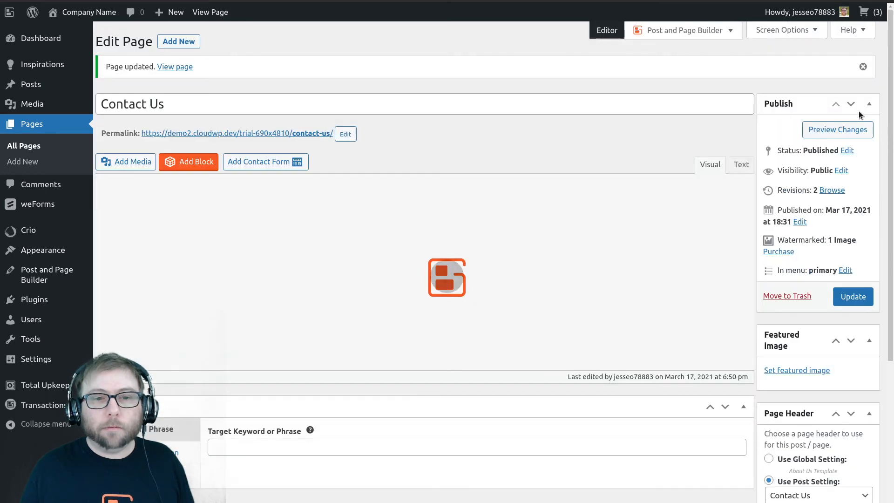
mouse_move(423, 128)
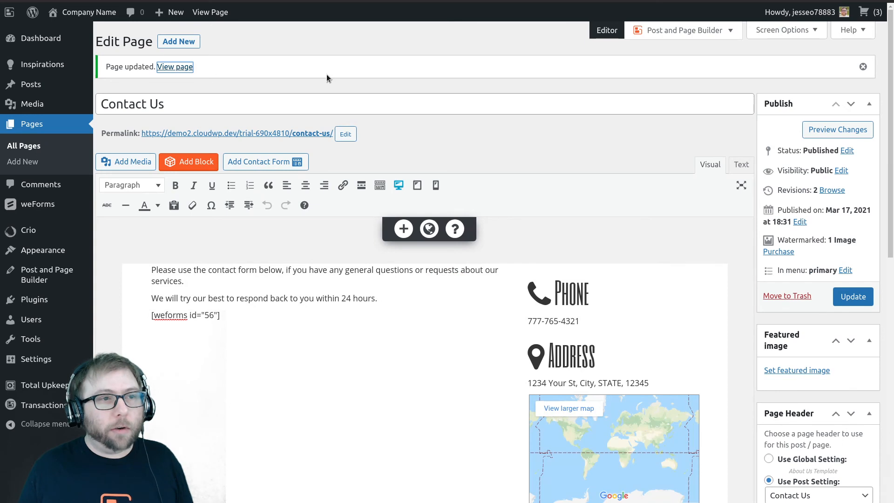
mouse_move(349, 68)
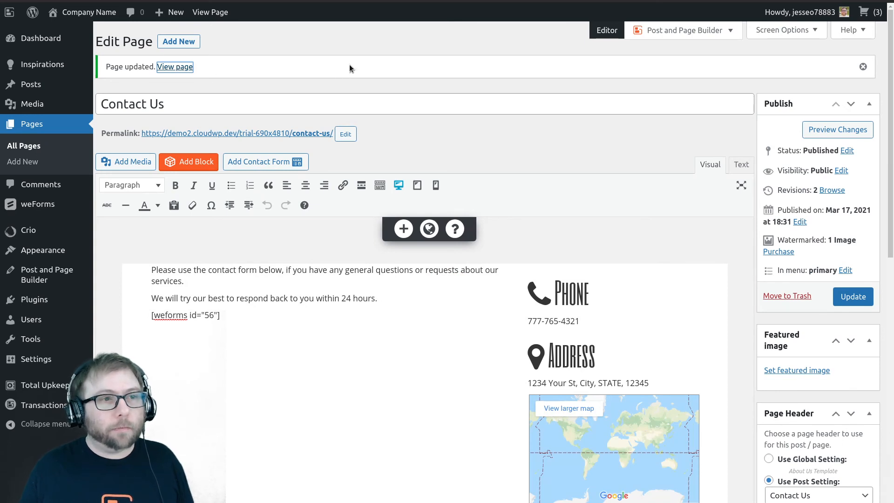
View the live Contact Us page from the 'Page updated' notice.
click(174, 68)
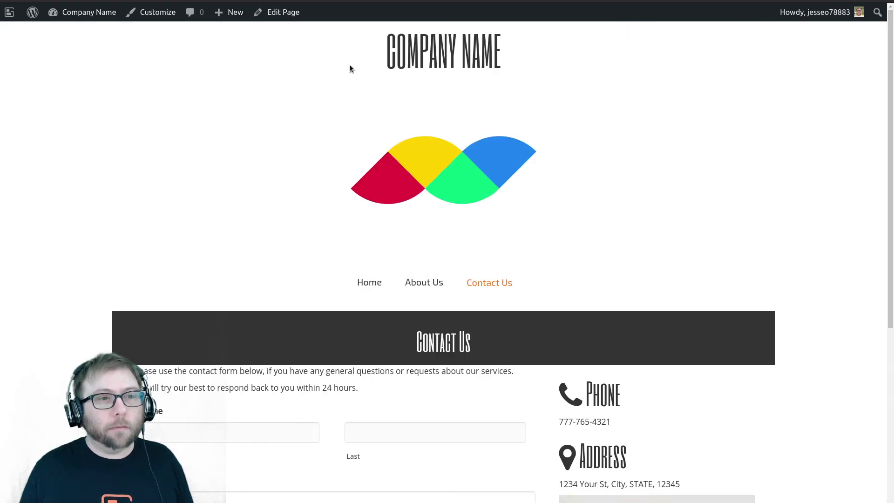
mouse_move(428, 272)
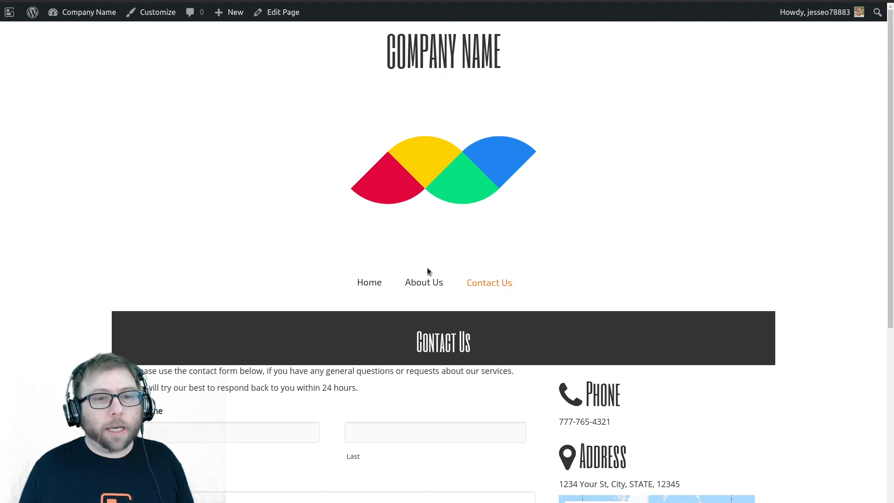
mouse_move(448, 266)
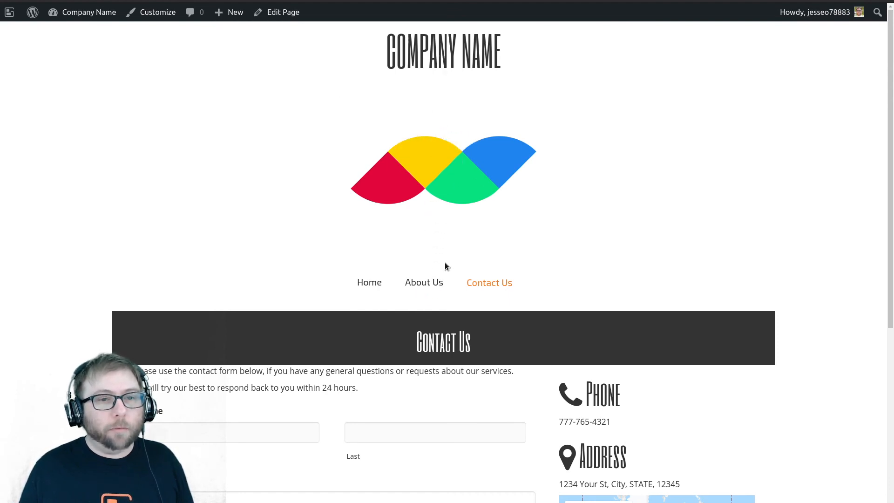
Review the live Contact Us page, then navigate to the About Us page.
scroll(down, 3)
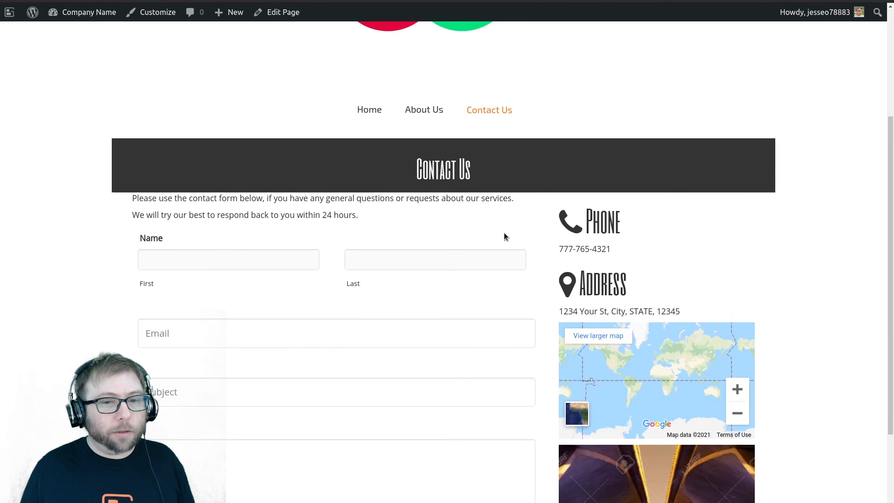
scroll(down, 3)
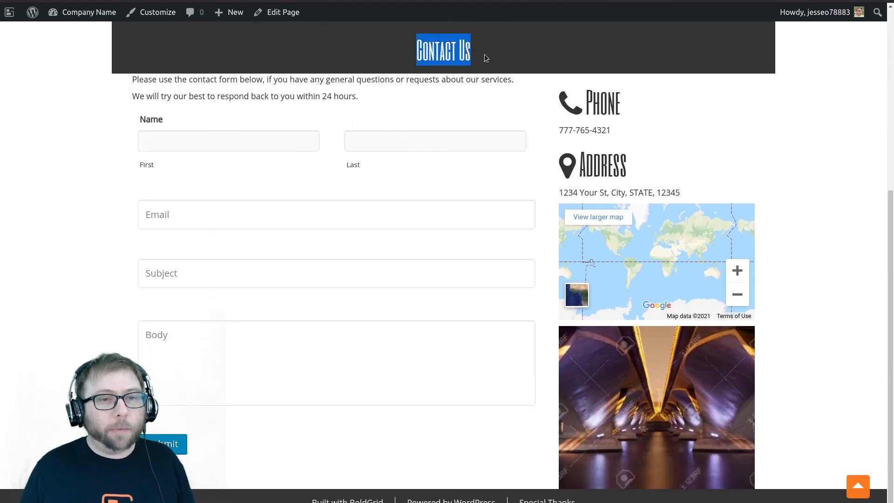
scroll(up, 3)
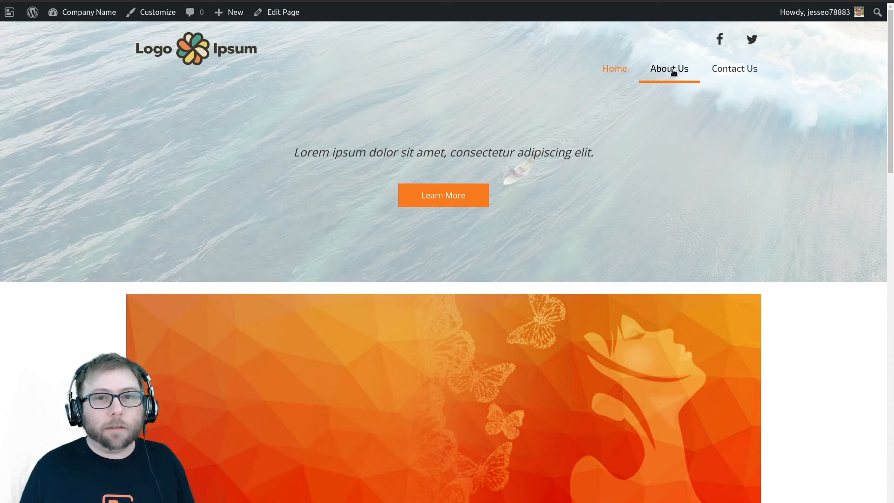
click(668, 67)
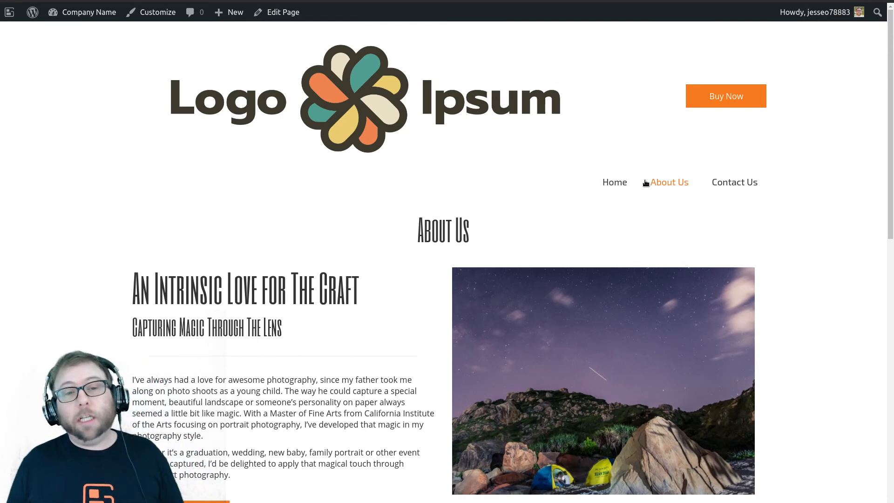
mouse_move(511, 110)
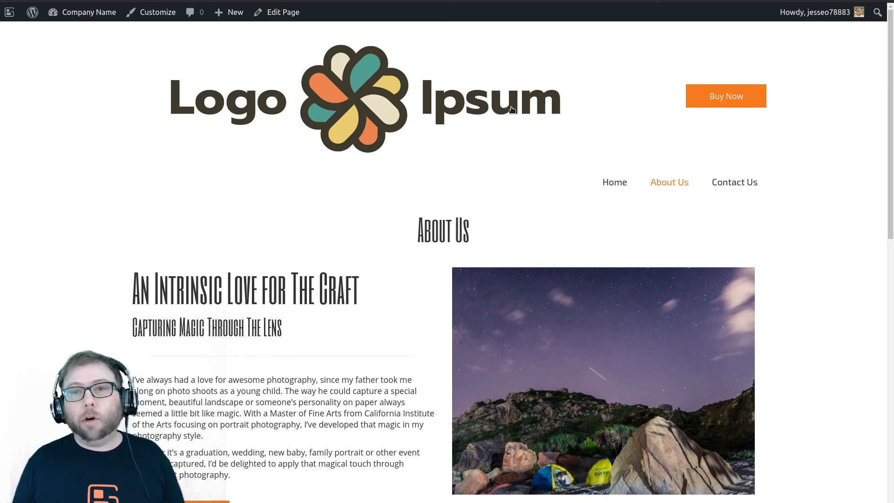
mouse_move(441, 103)
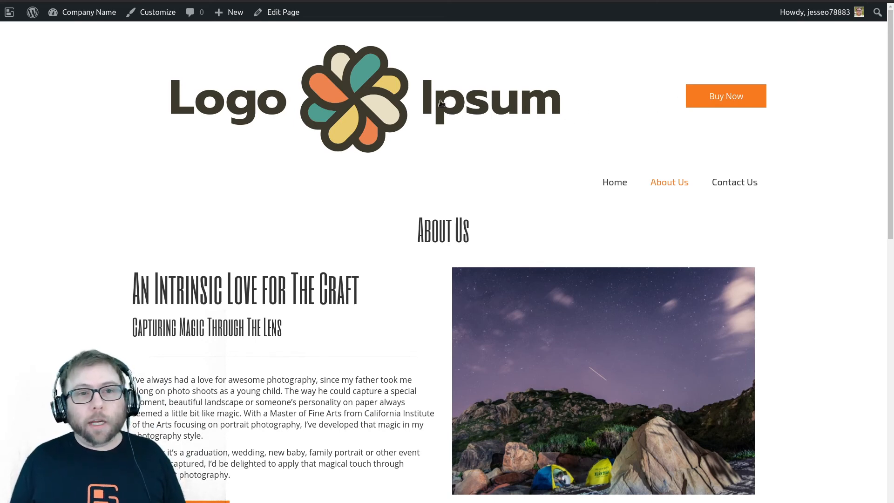
mouse_move(157, 12)
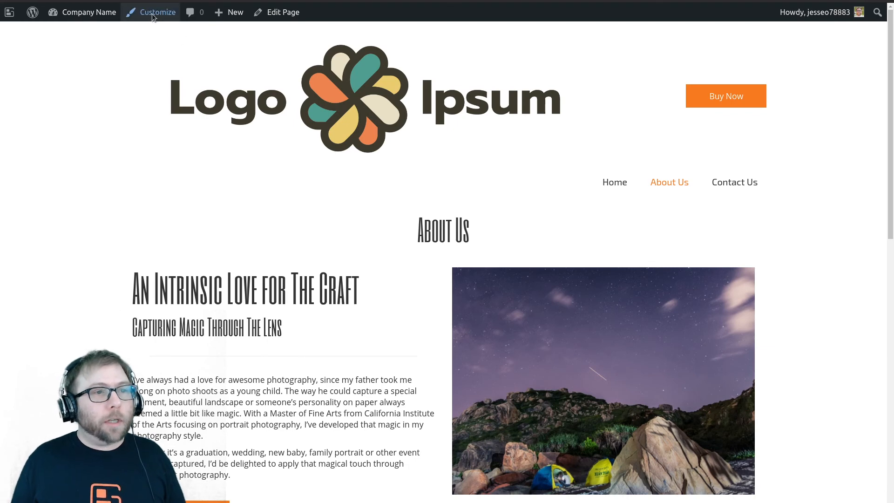
mouse_move(386, 56)
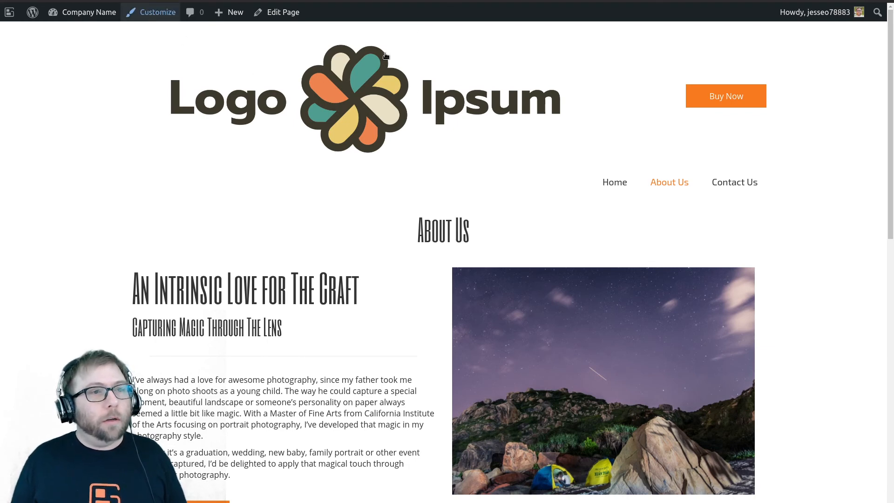
Reach the Page Headers list via Customize > Design > Header > Page Headers > Edit Page Header Templates.
click(150, 11)
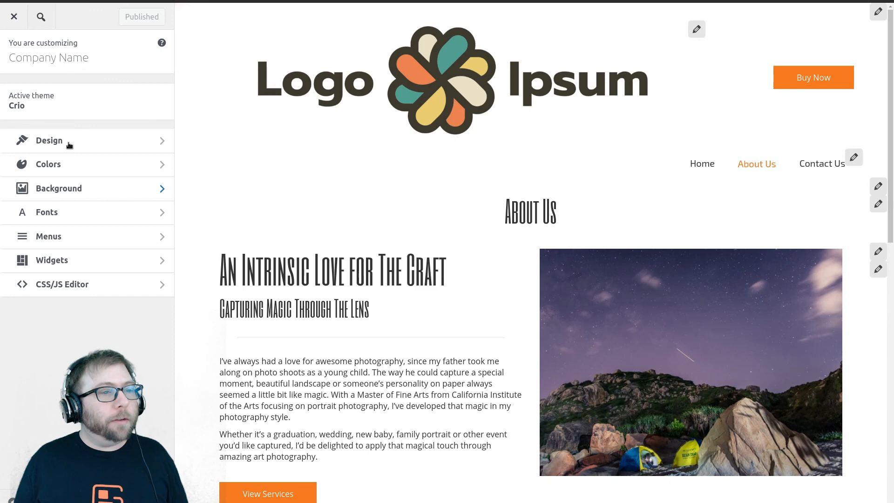
click(48, 141)
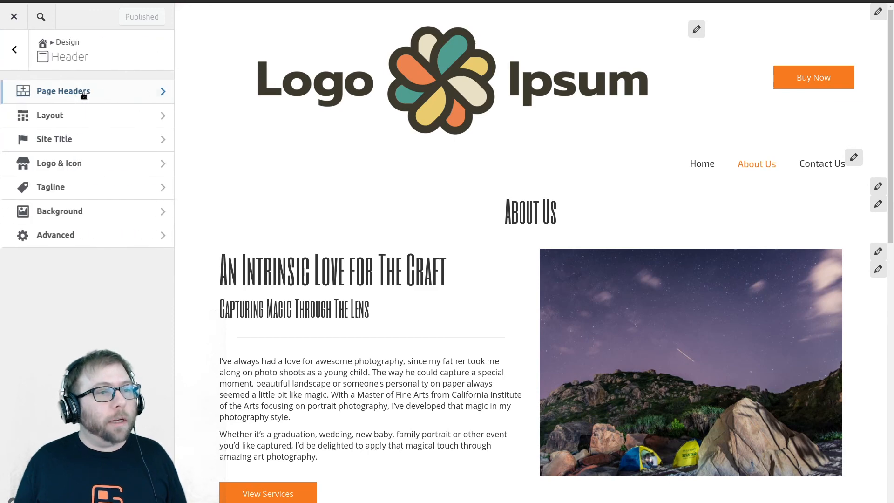
click(62, 91)
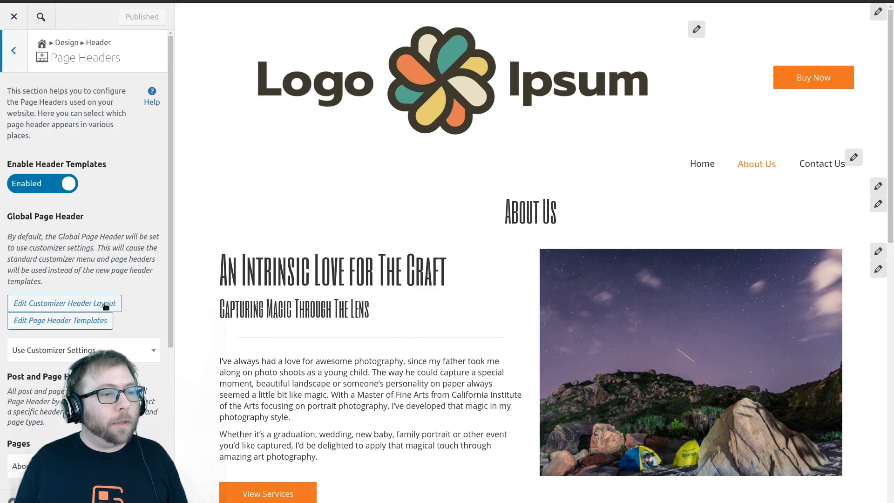
click(60, 320)
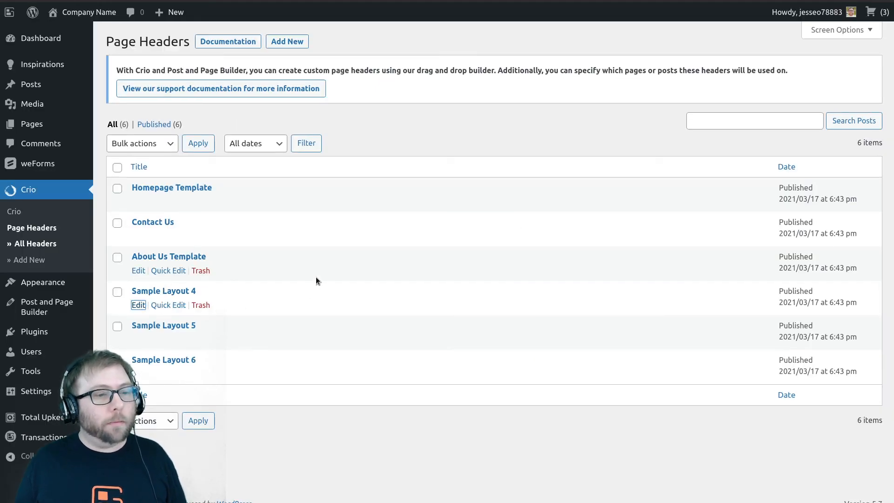
Edit the Sample Layout 4 header using the Post and Page Builder editor.
click(138, 304)
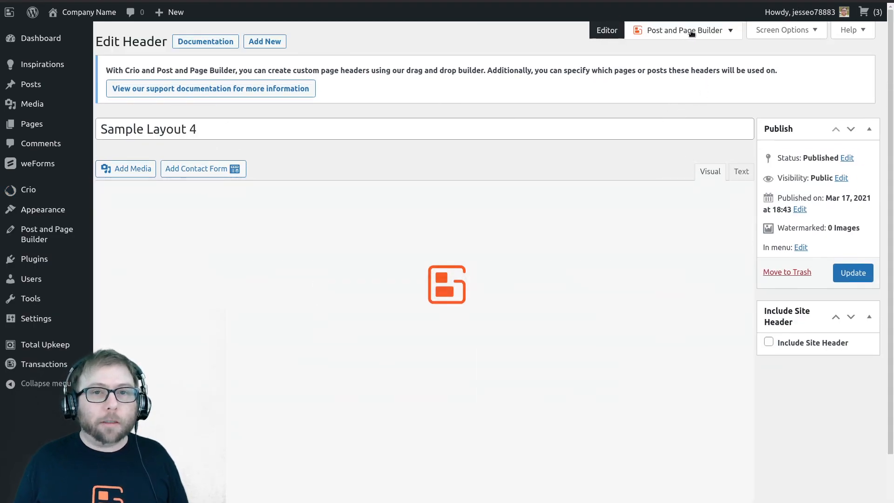
click(683, 30)
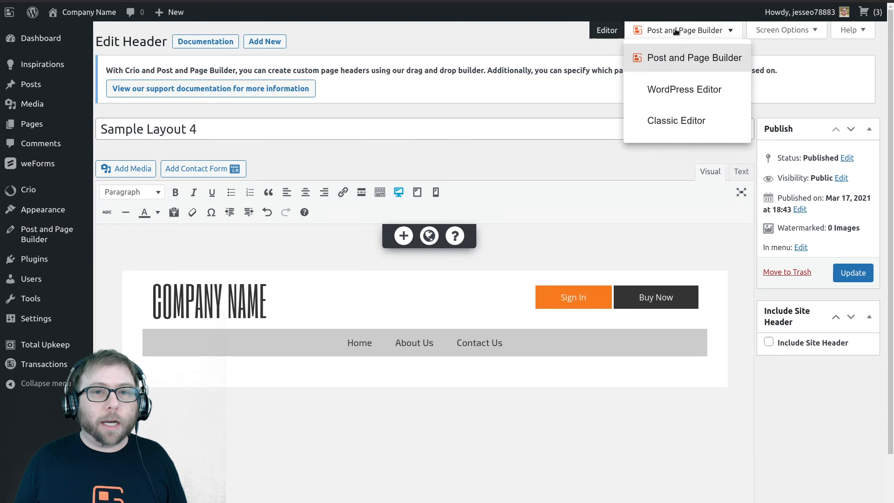
mouse_move(685, 61)
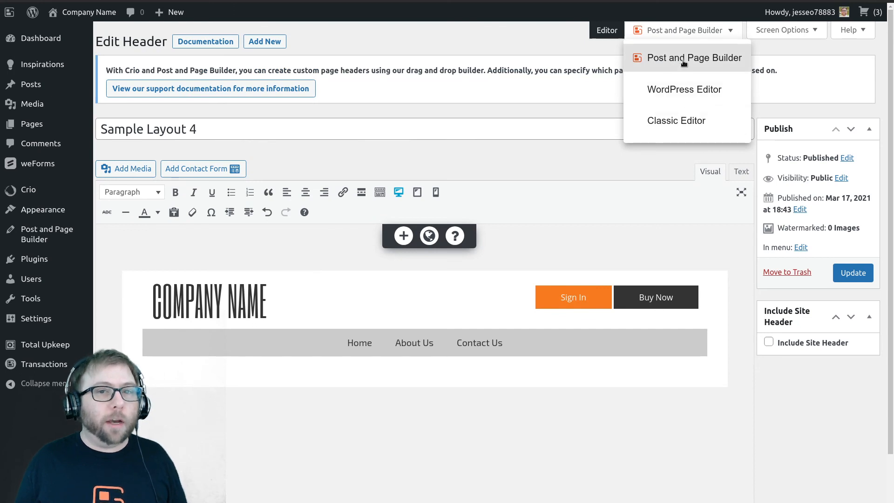
mouse_move(684, 90)
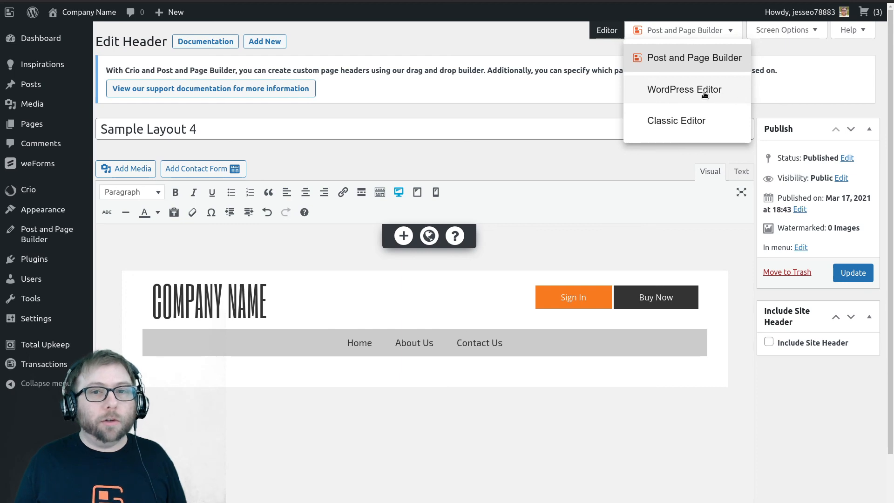
mouse_move(694, 126)
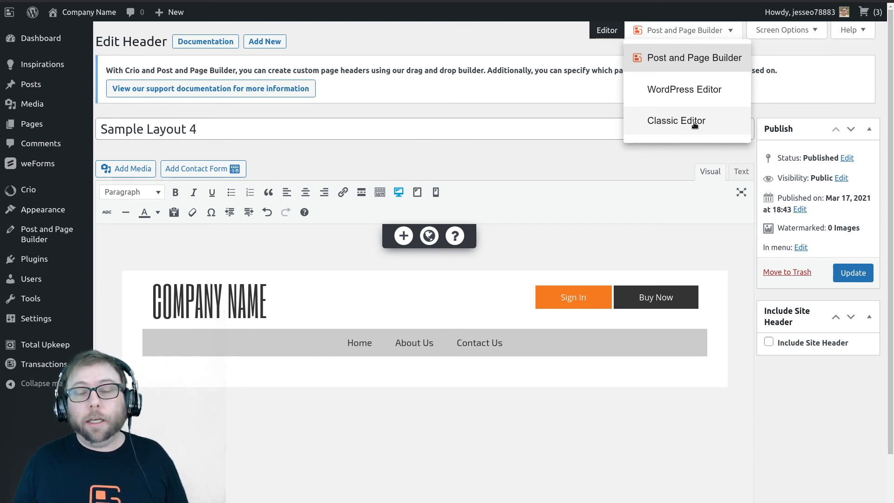
mouse_move(687, 58)
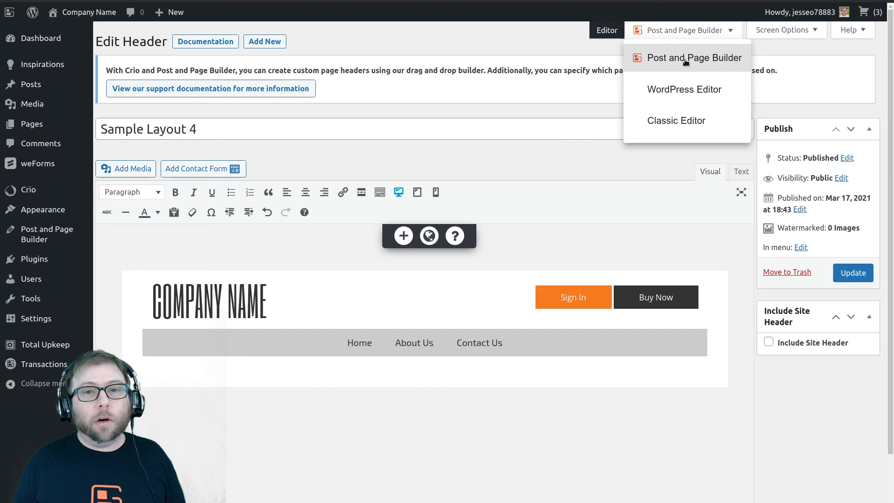
click(694, 58)
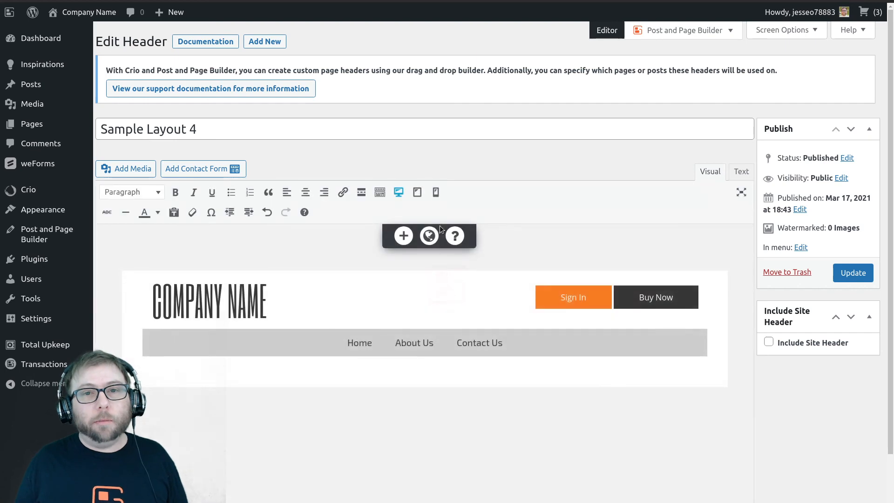
click(402, 235)
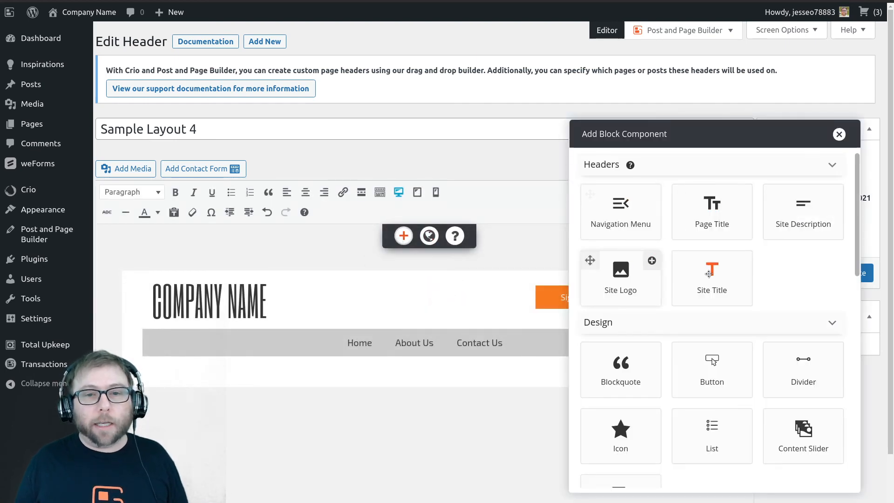
mouse_move(711, 278)
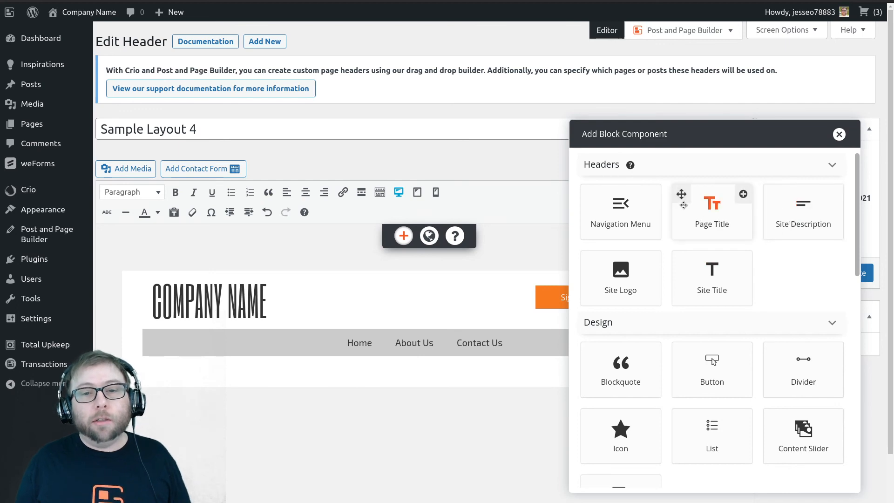
mouse_move(621, 211)
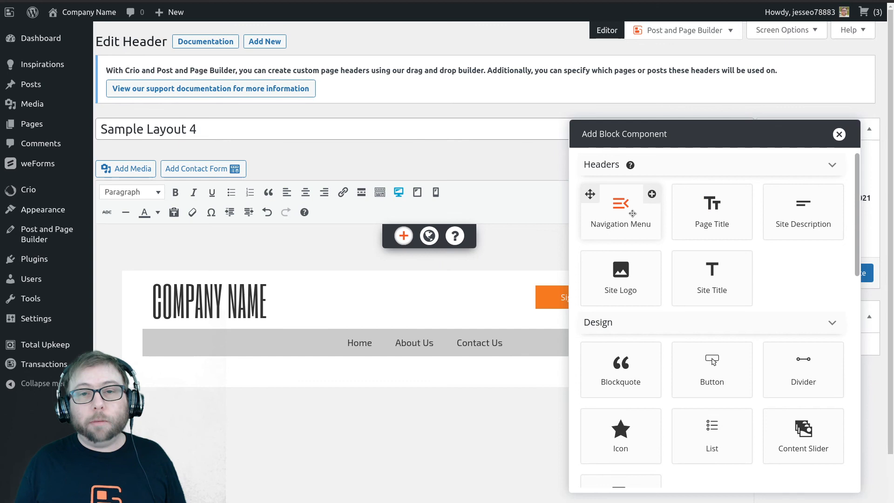
mouse_move(712, 279)
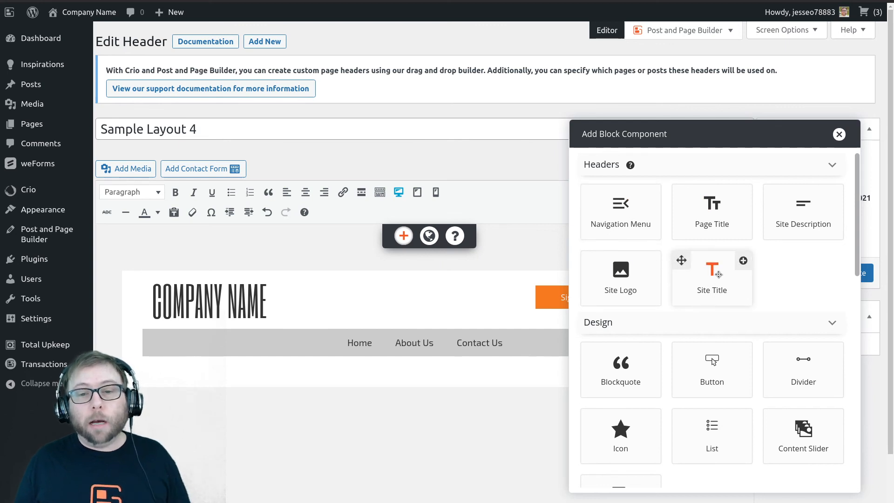
click(839, 134)
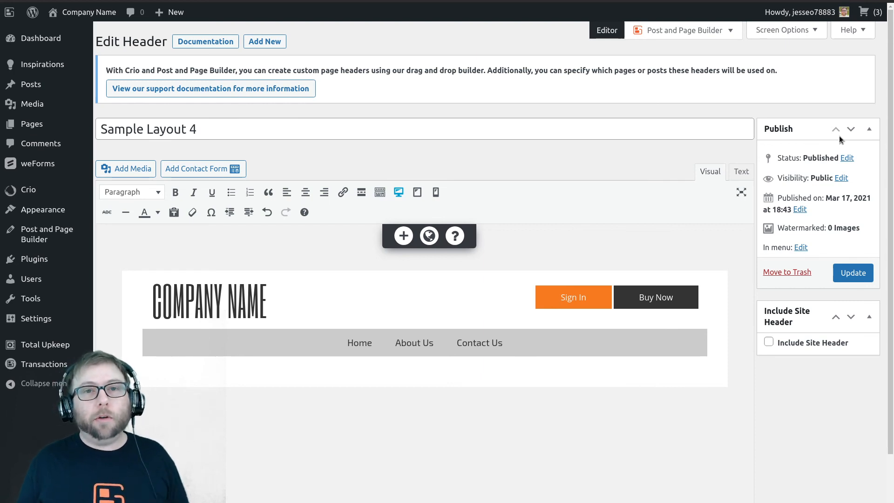
mouse_move(630, 184)
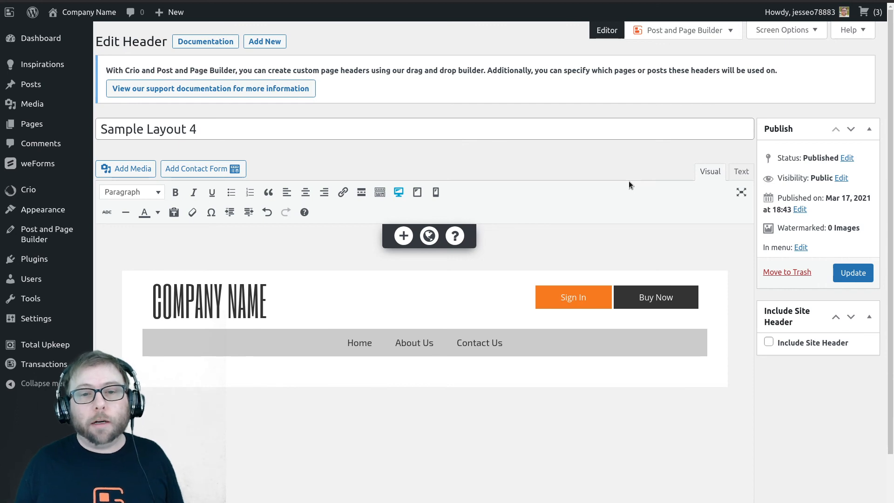
mouse_move(455, 235)
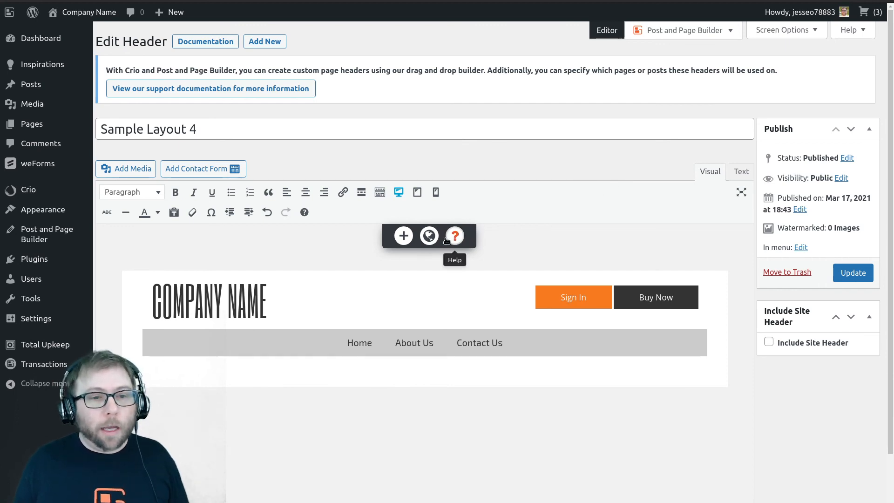